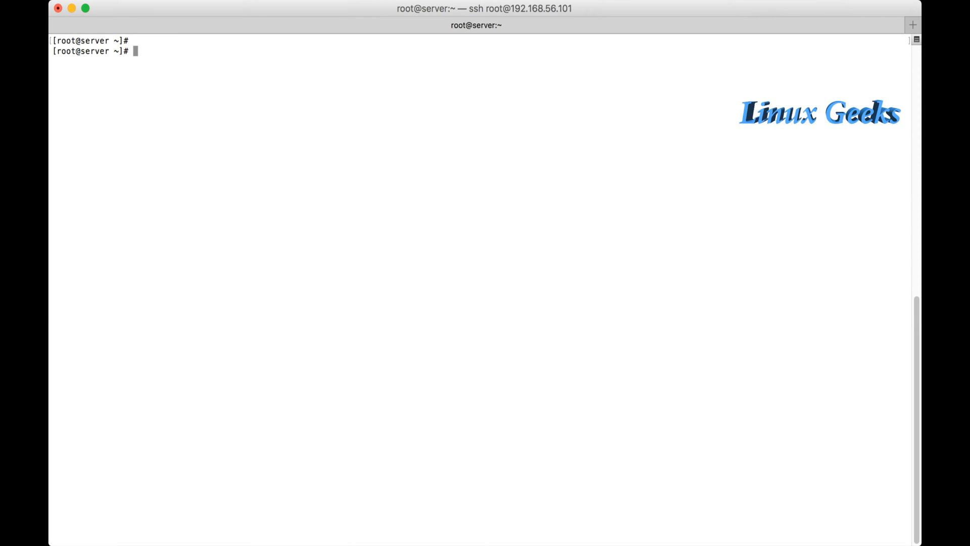
# Step: List devices with nmcli device: enp0s3, enp0s8 connected; enp0s9, enp0s10 disconnected
pyautogui.write('nmcli device')
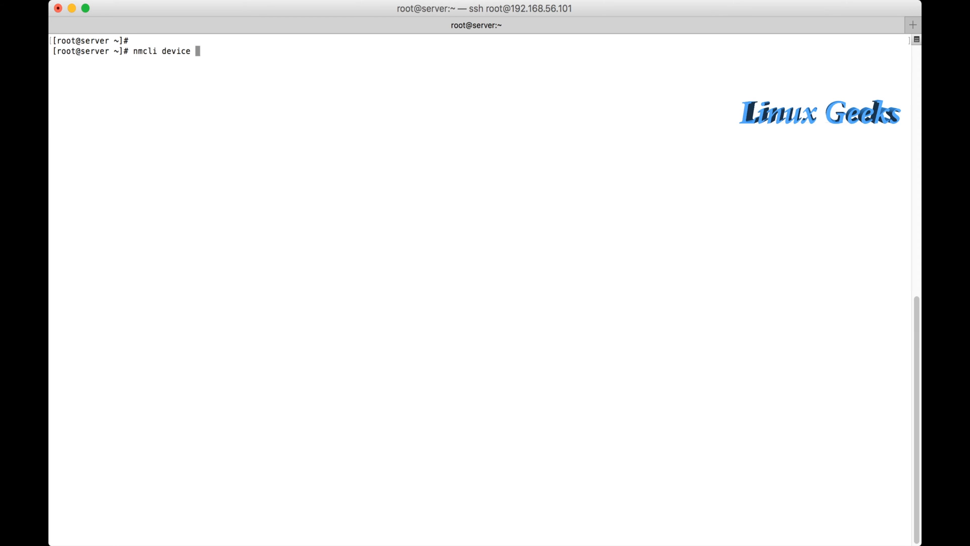
pyautogui.press('Return')
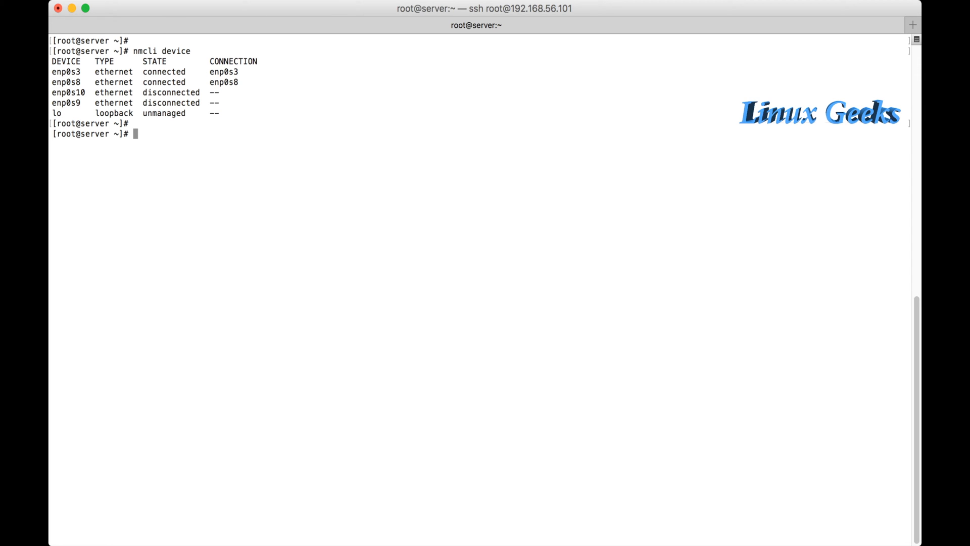
pyautogui.press('Return')
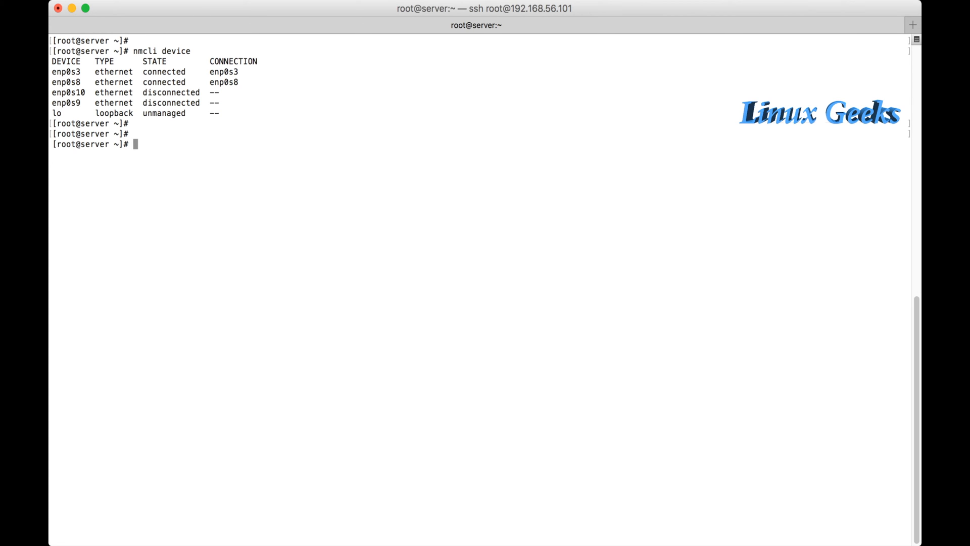
# Step: Build an nmcli bond connection named bond0 on ifname bond0 and list bonding modes
pyautogui.write('nmcli')
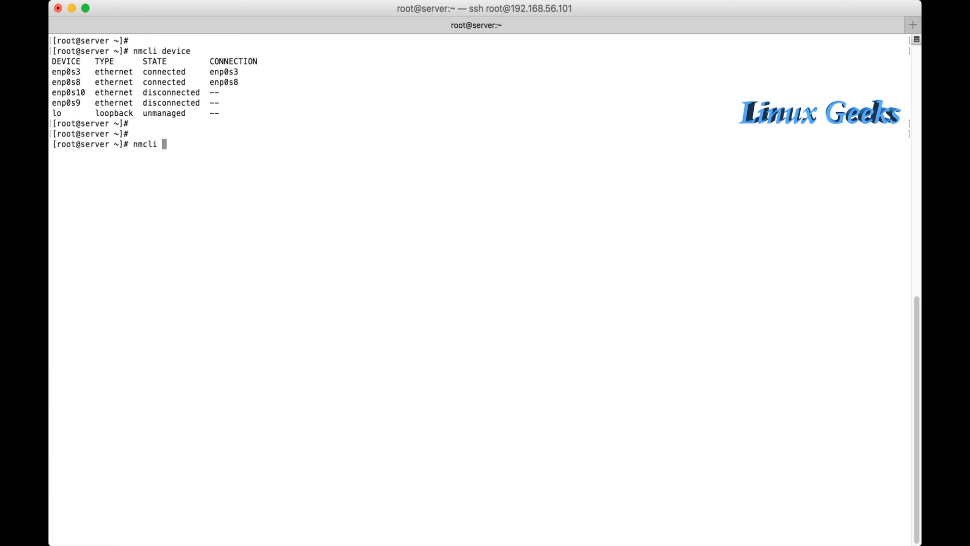
pyautogui.write('connection add')
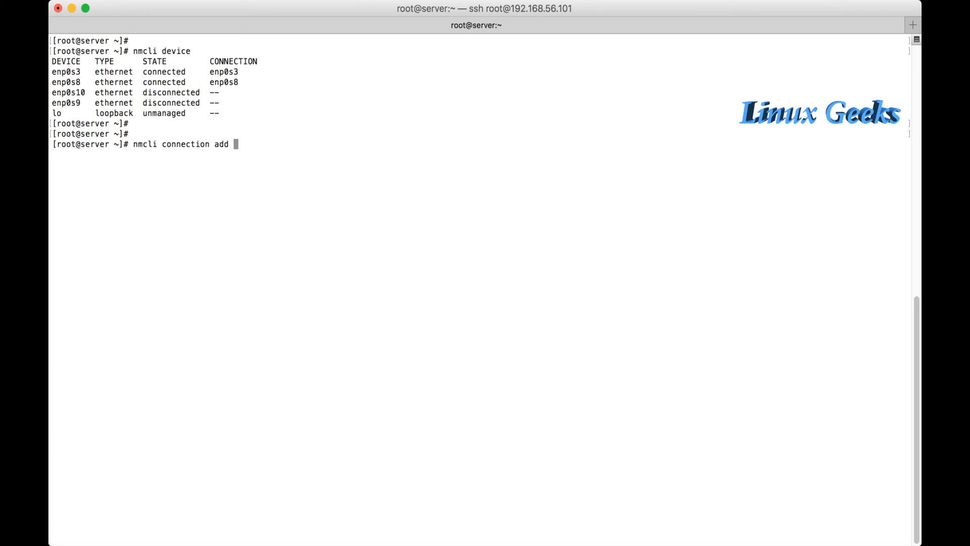
pyautogui.write('type')
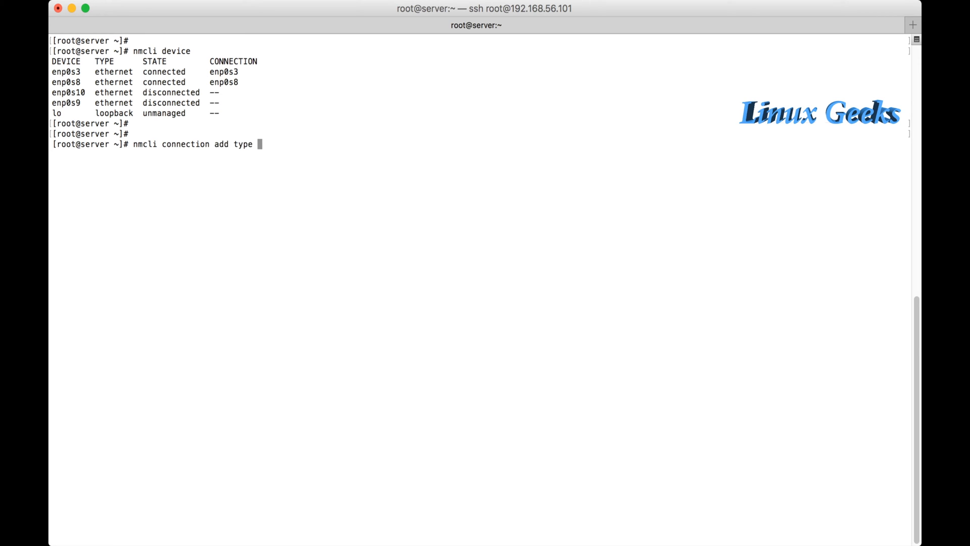
pyautogui.write('bond')
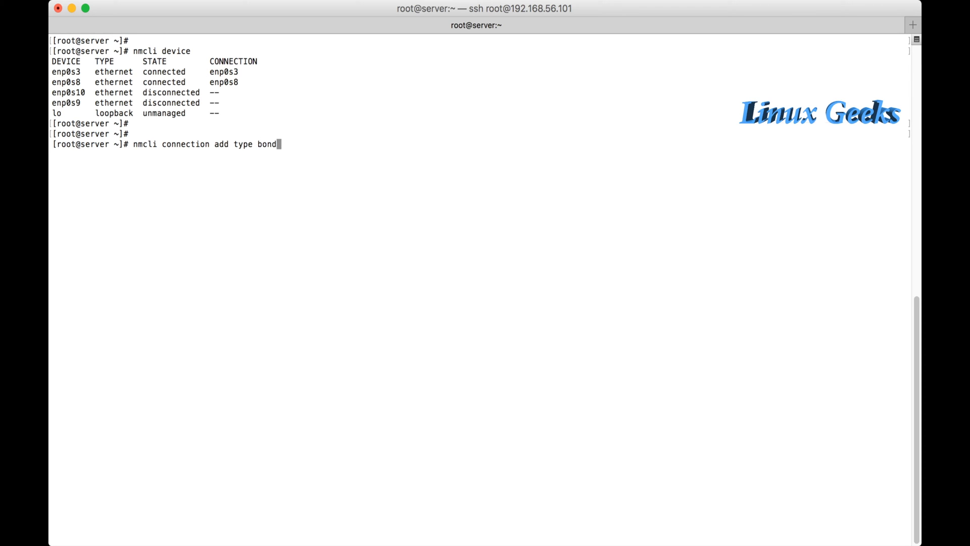
pyautogui.write('con-name')
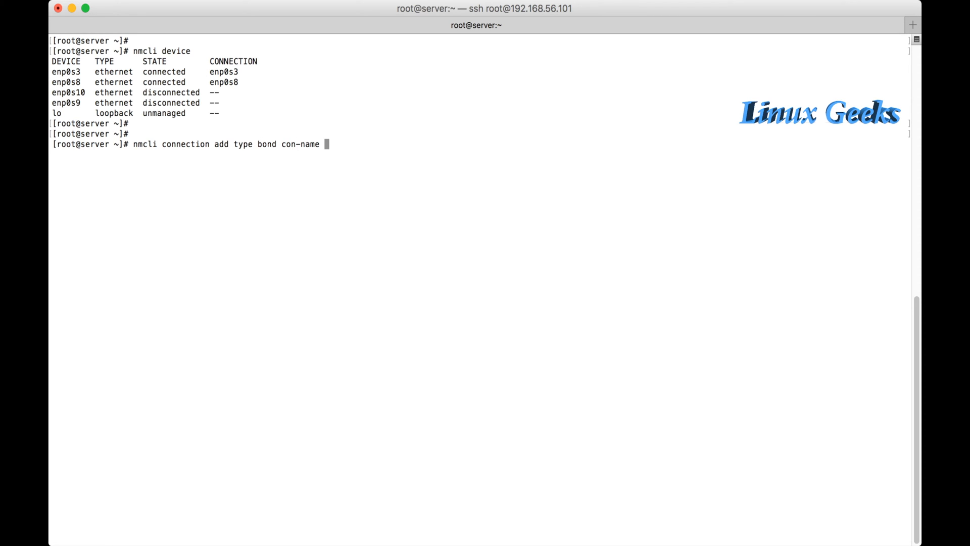
pyautogui.write('bon')
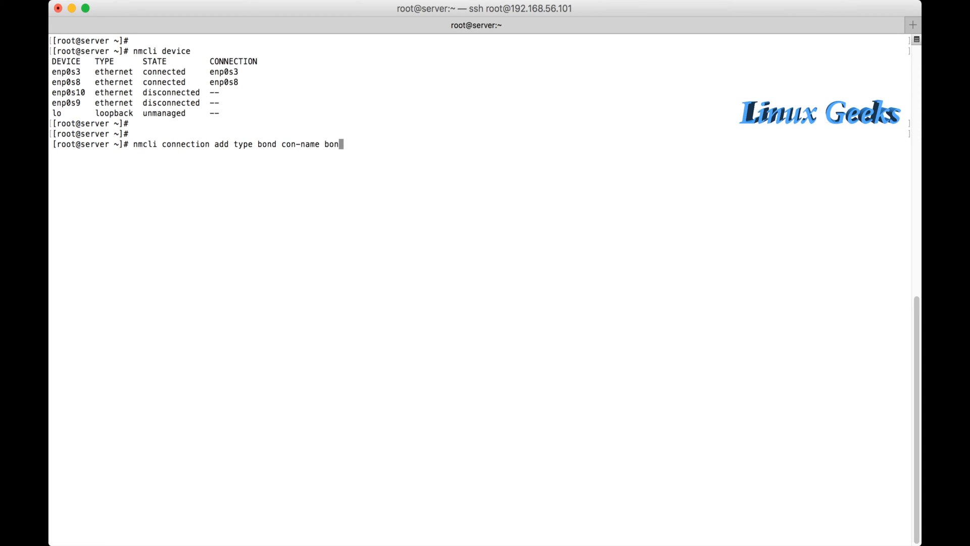
pyautogui.write('d0 ifname')
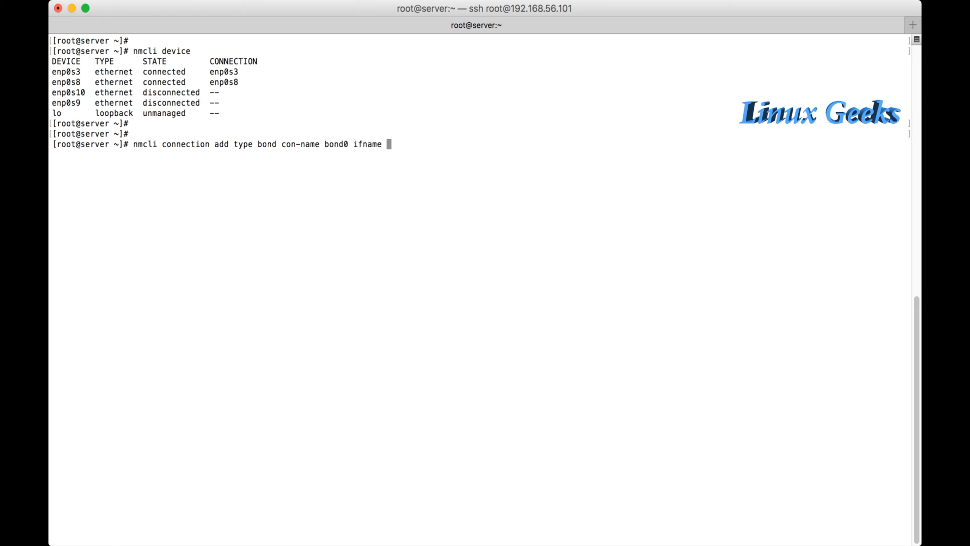
pyautogui.write('bond')
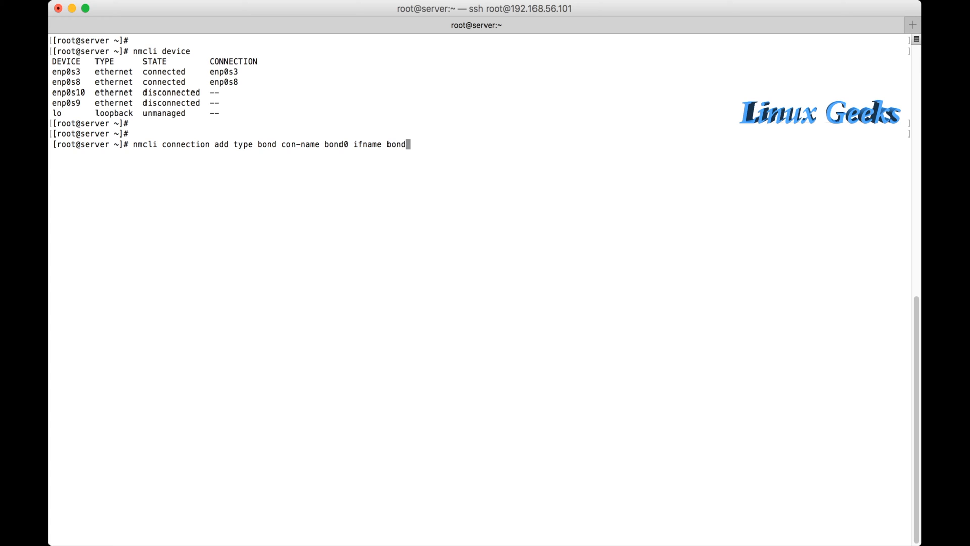
pyautogui.write('mo')
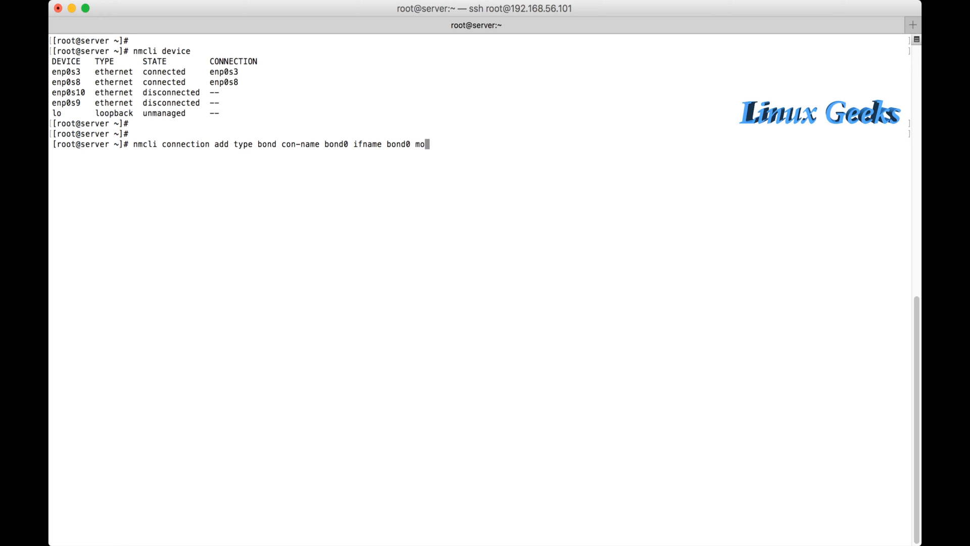
pyautogui.write('de')
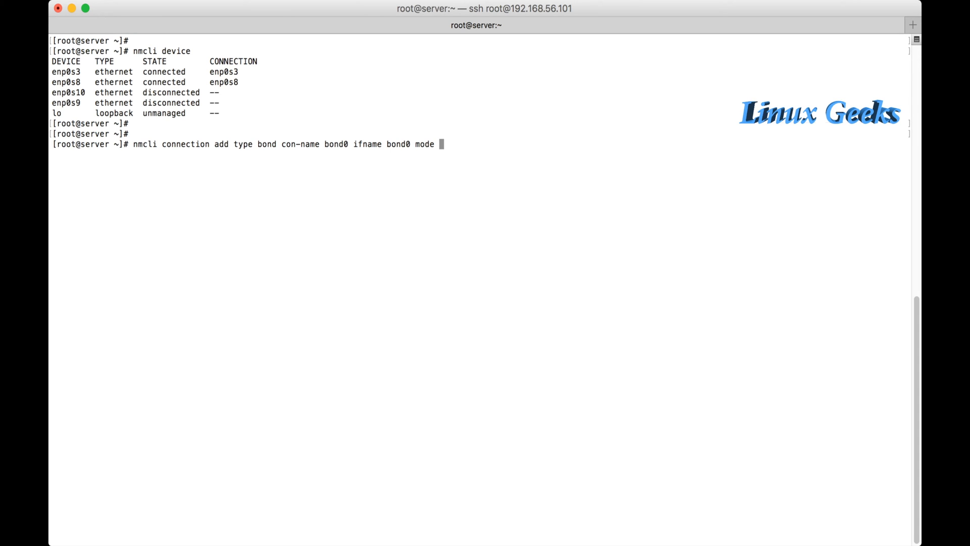
pyautogui.press('Tab')
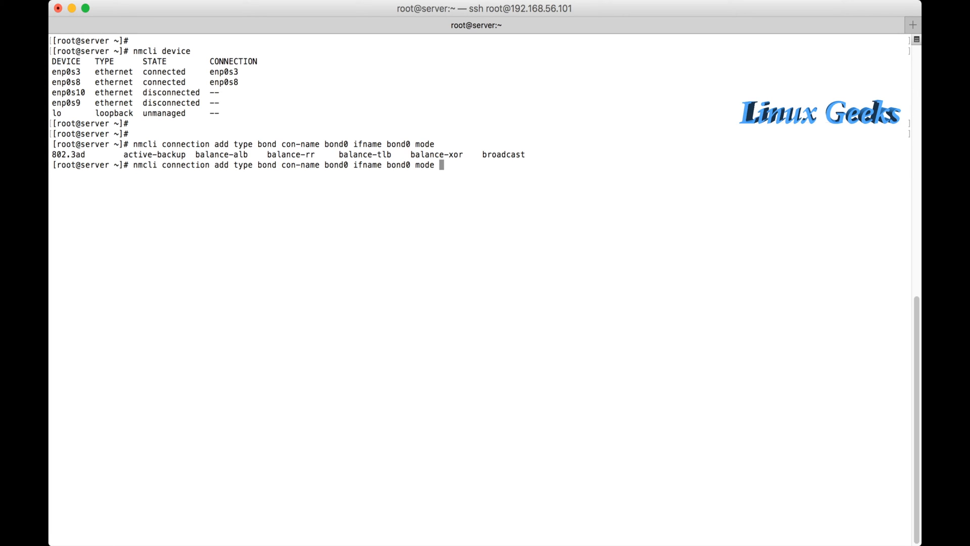
# Step: Choose active-backup mode and create the bond0 connection
pyautogui.write('active-backup')
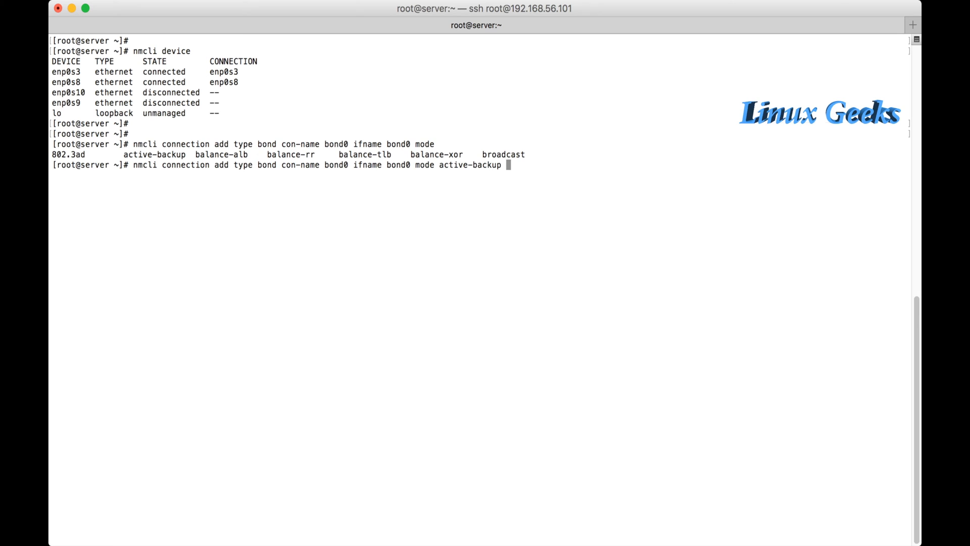
pyautogui.press('Return')
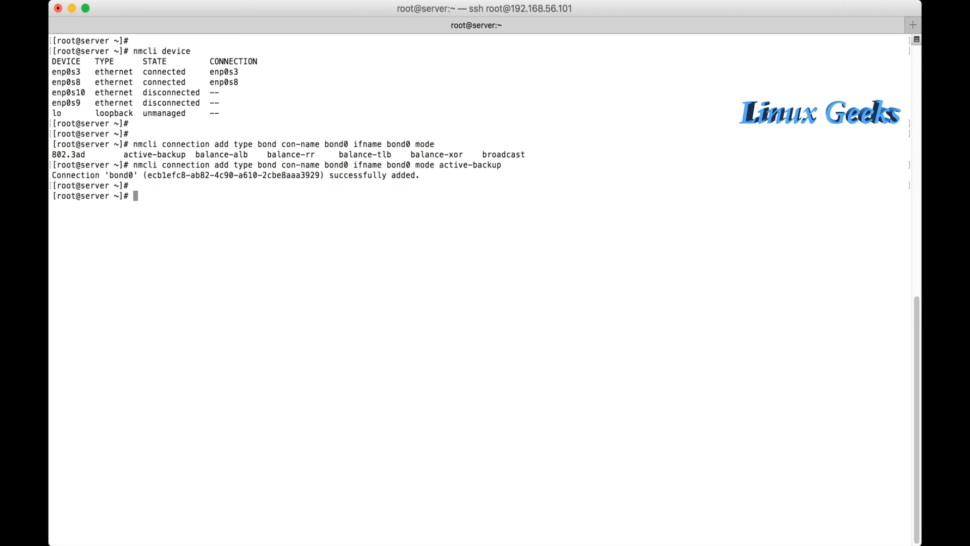
pyautogui.press('Return')
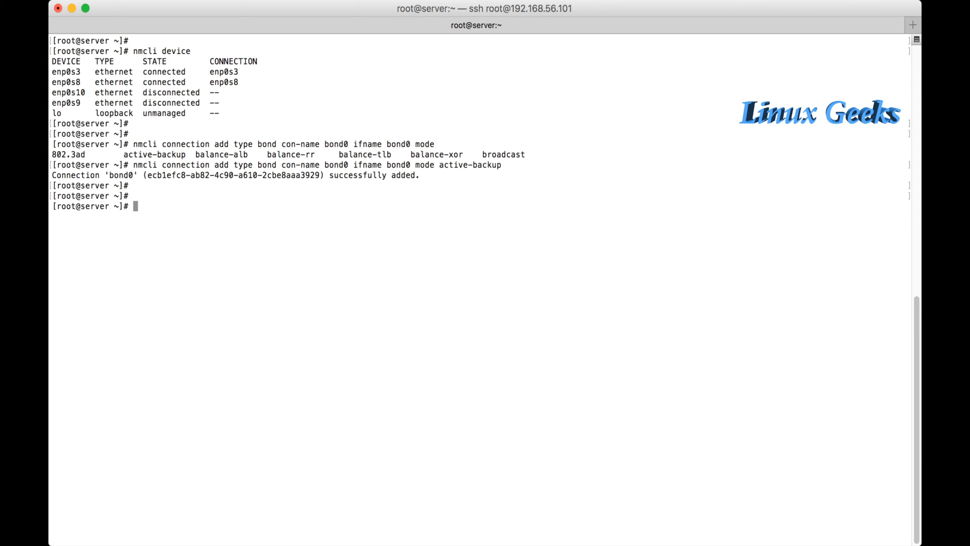
# Step: Give bond0 the static IPv4 address 10.0.2.20/24
pyautogui.write('nmcli connection modify')
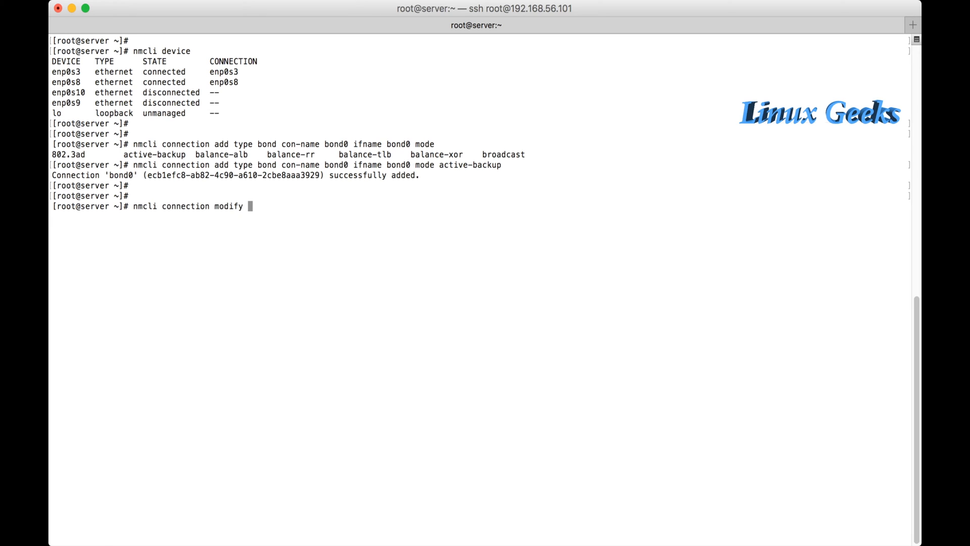
pyautogui.write('bno')
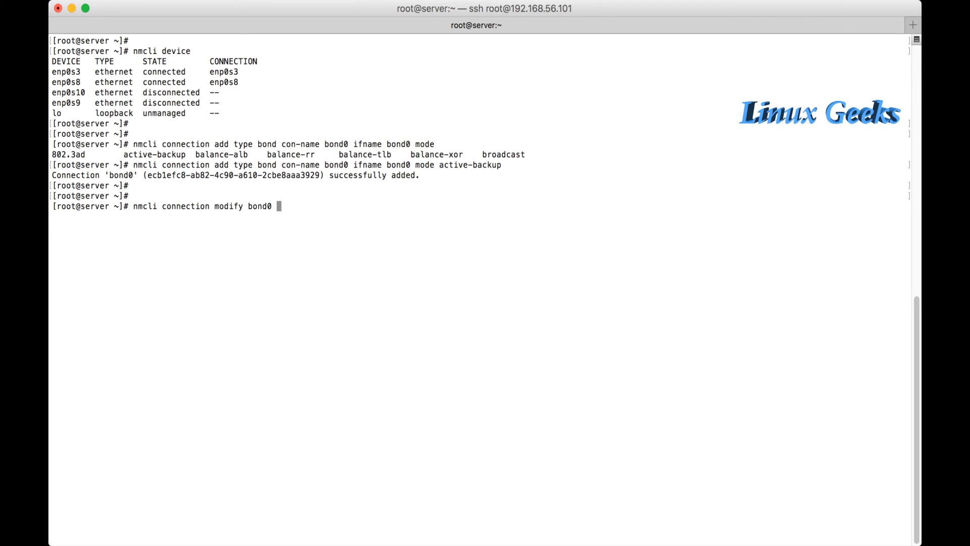
pyautogui.write('ipv')
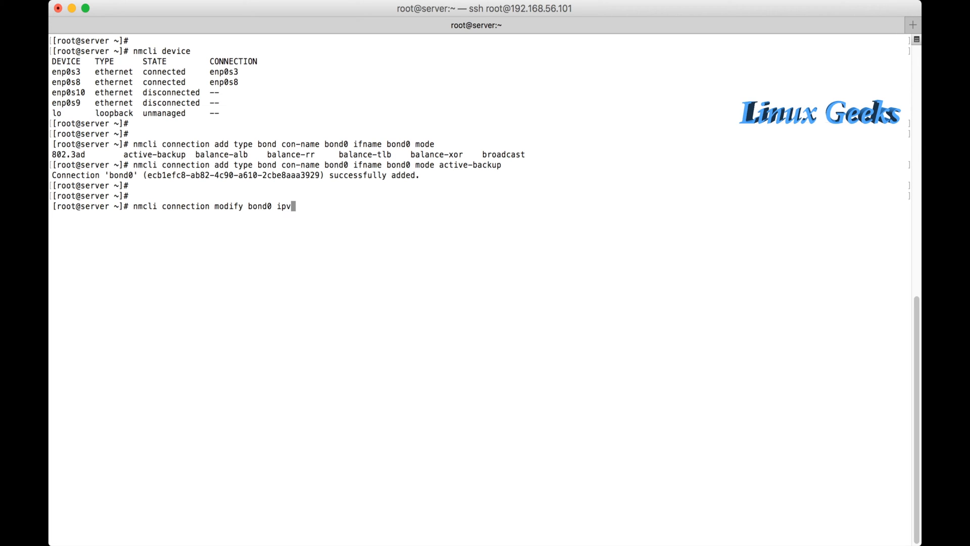
pyautogui.write('4.addresses')
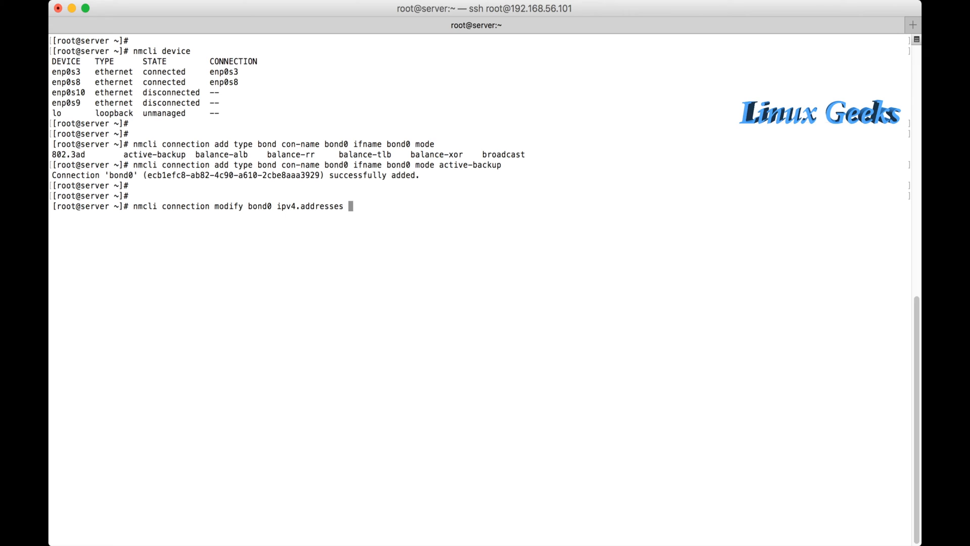
pyautogui.write('10.0.')
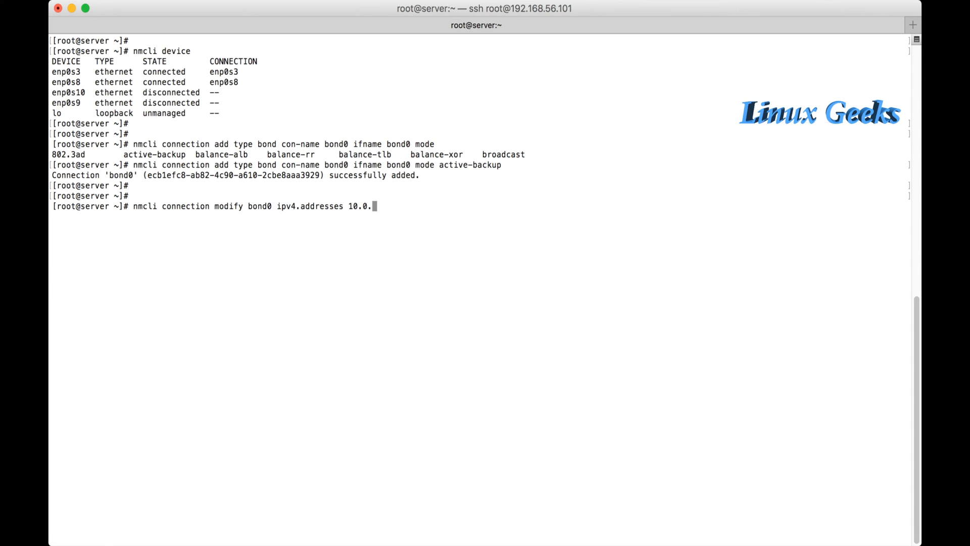
pyautogui.write('2.20')
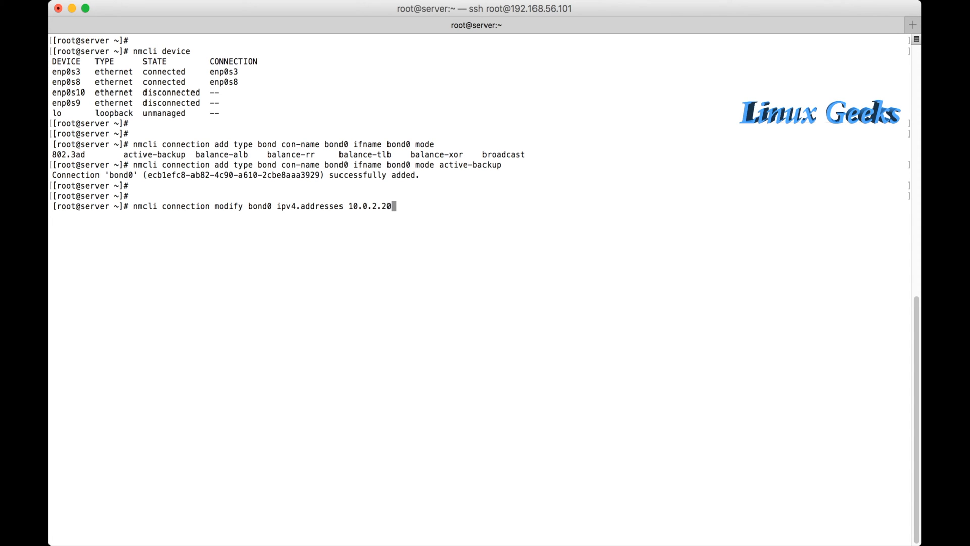
pyautogui.write('/24')
pyautogui.write('nmcli')
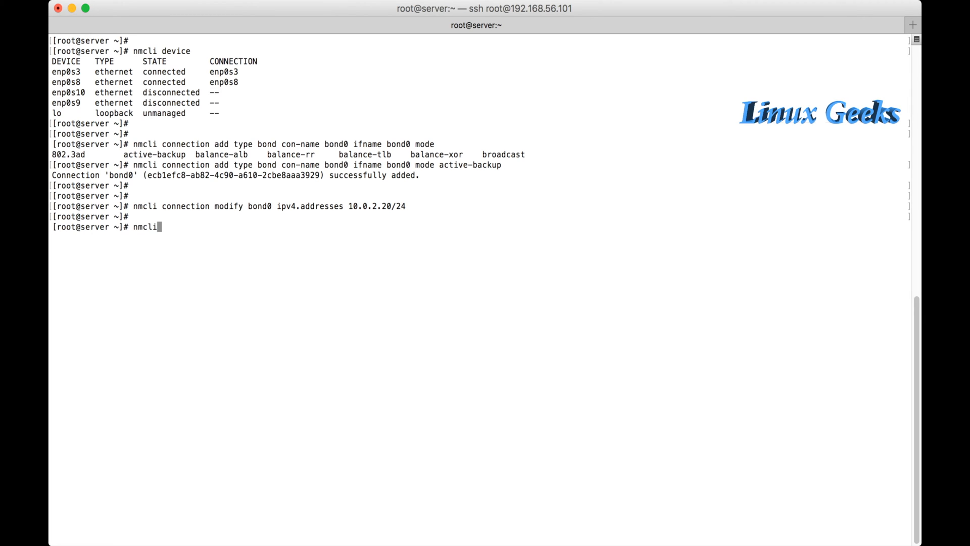
# Step: Set bond0's ipv4.method to manual
pyautogui.write('connection modify')
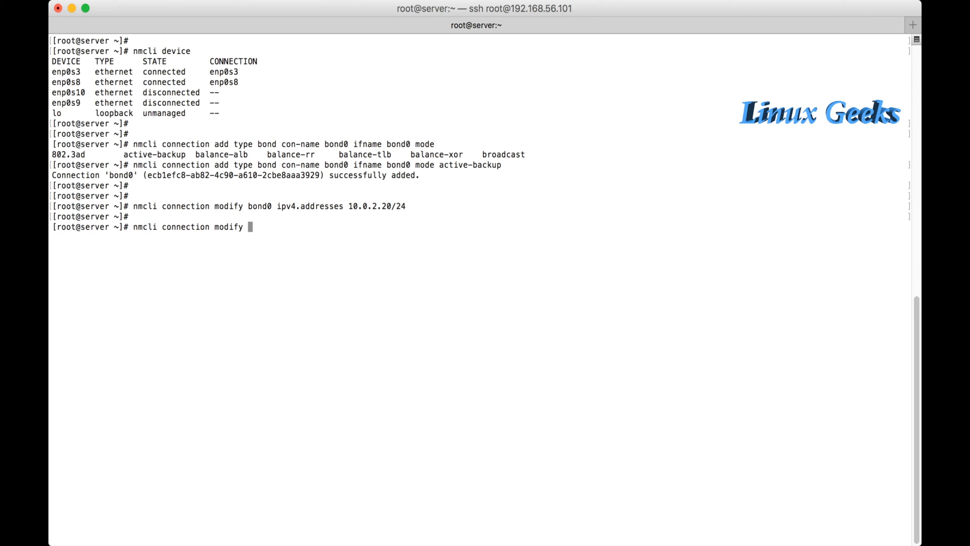
pyautogui.write('bon')
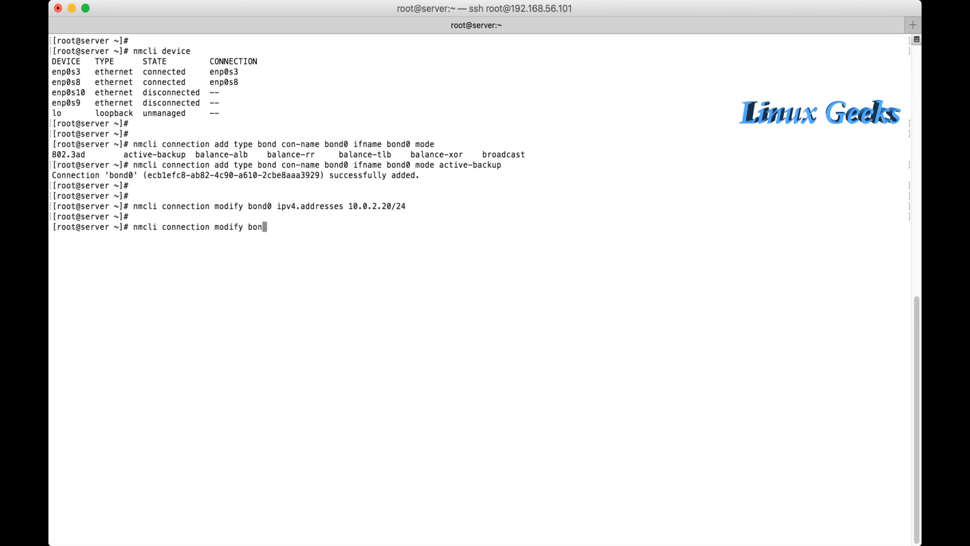
pyautogui.write('d0 ip')
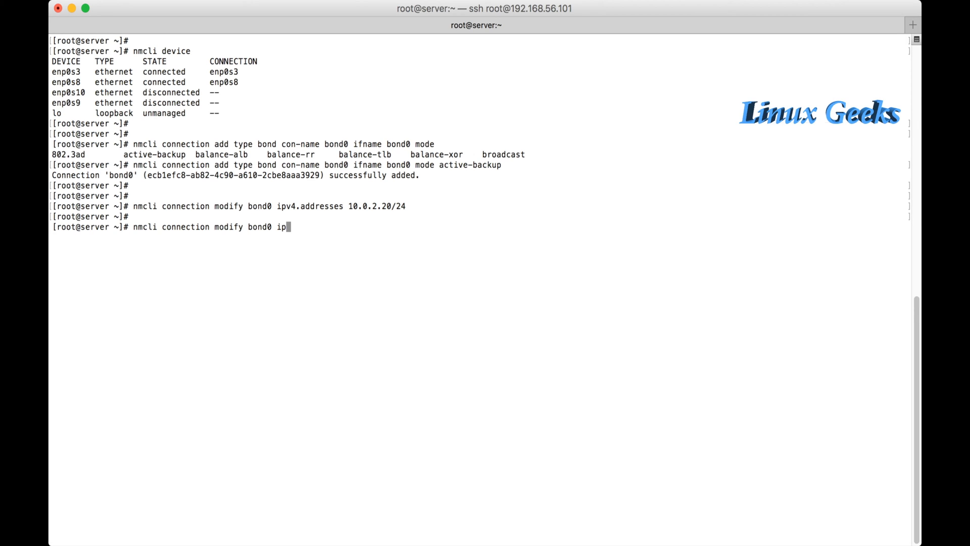
pyautogui.write('v4')
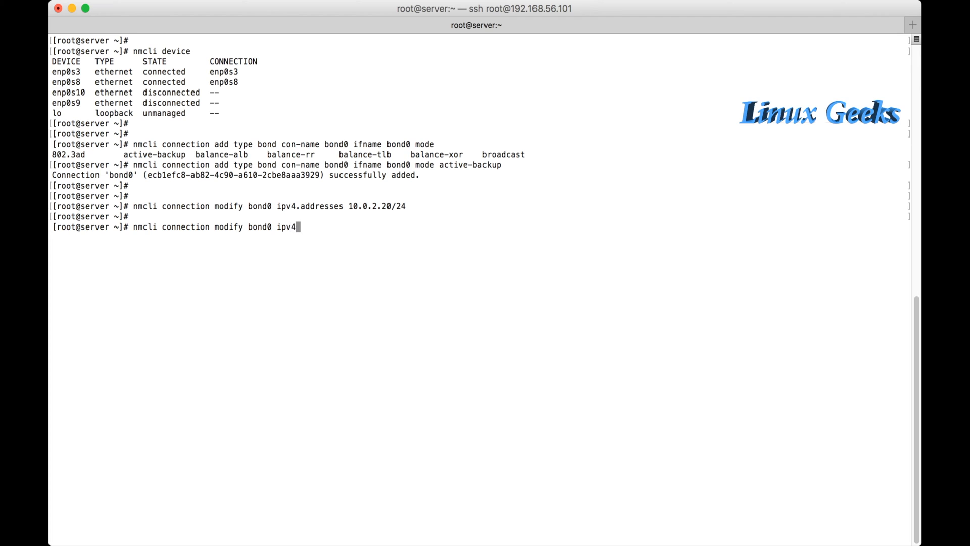
pyautogui.write('.me')
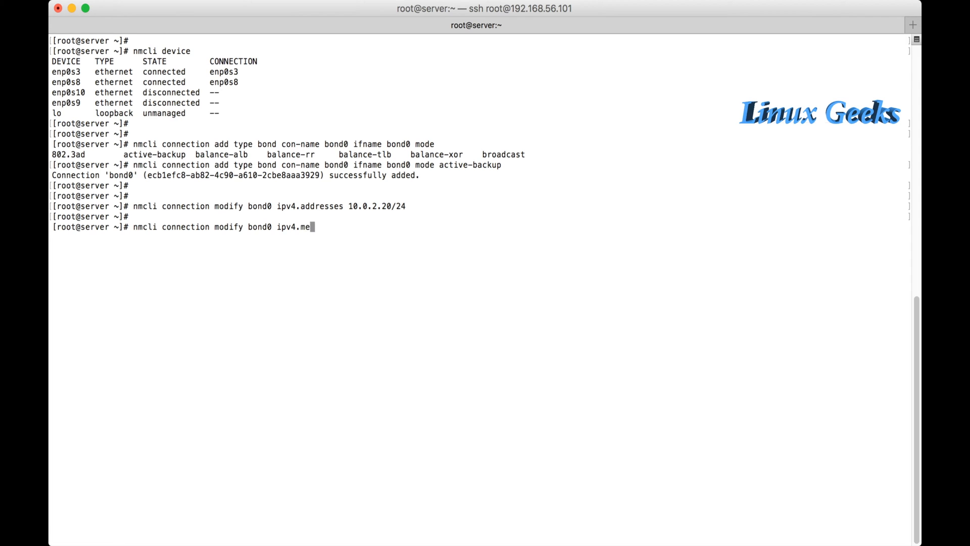
pyautogui.write('thod manual')
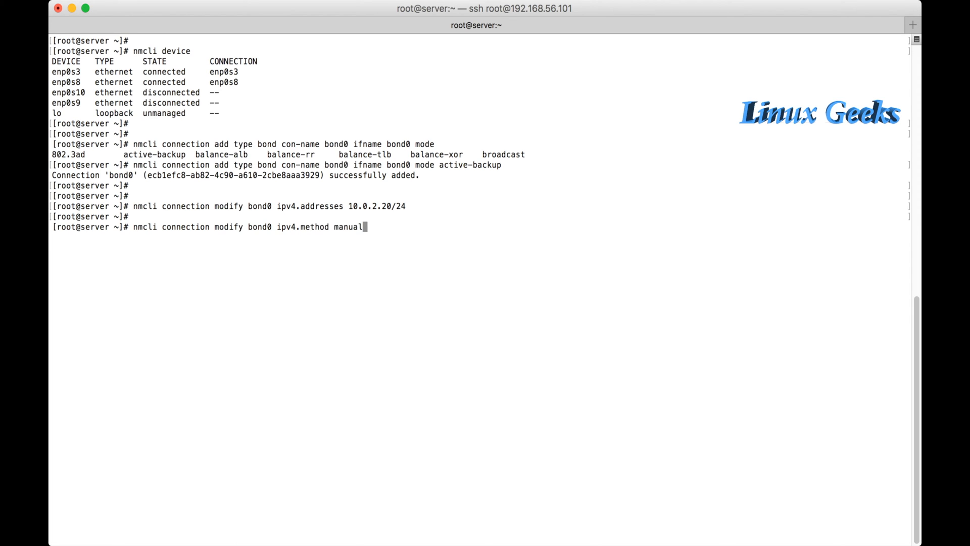
pyautogui.press('Return')
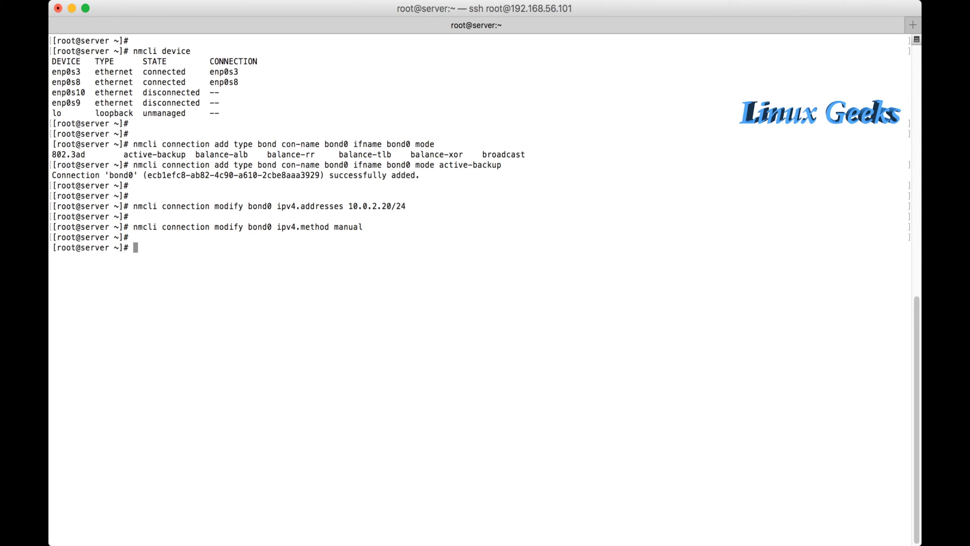
# Step: Begin adding a bond-slave connection named bond-enp0s9
pyautogui.press('Return')
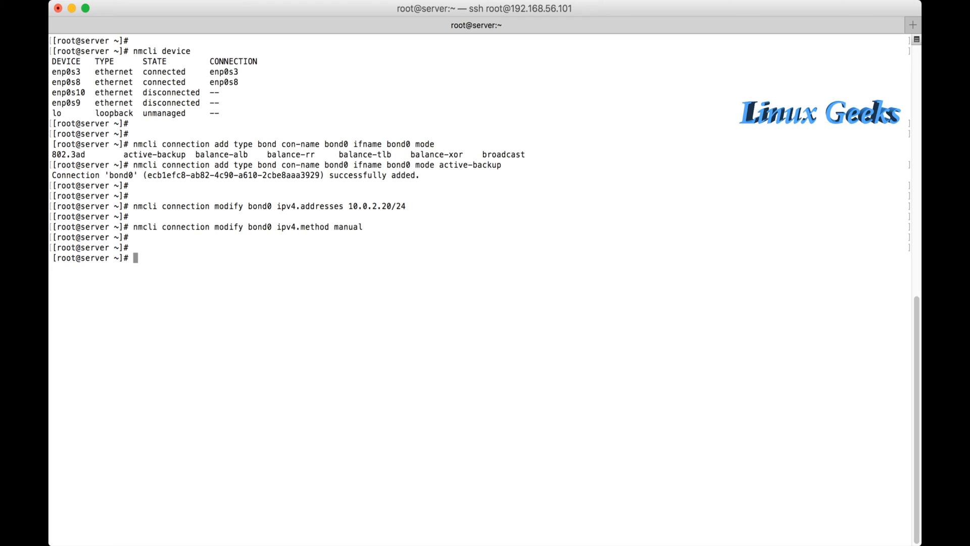
pyautogui.write('nmcli con')
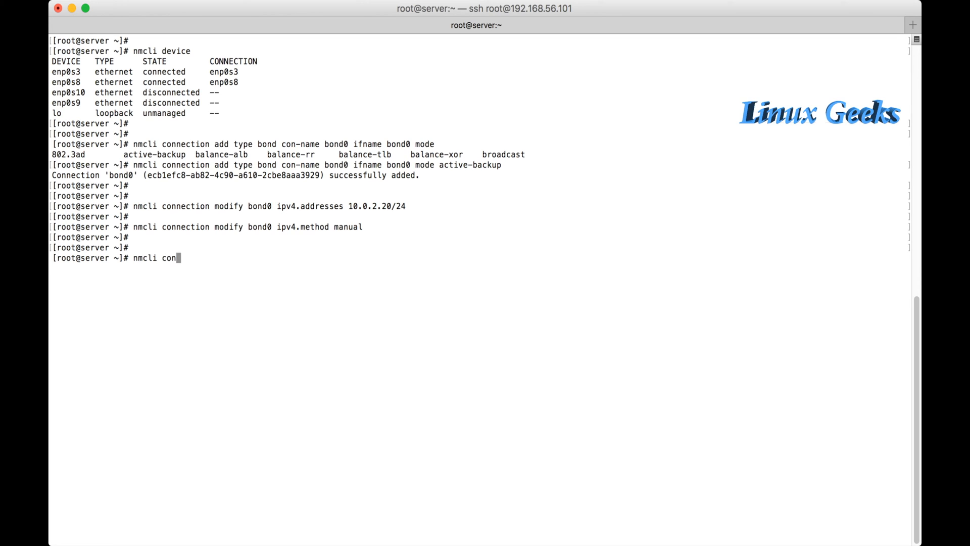
pyautogui.write('nection add type bond-')
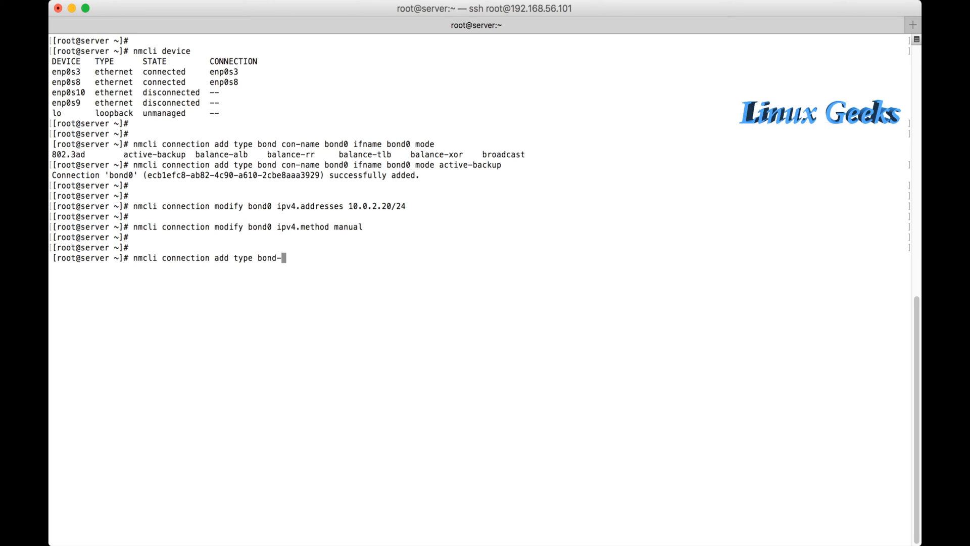
pyautogui.write('slave')
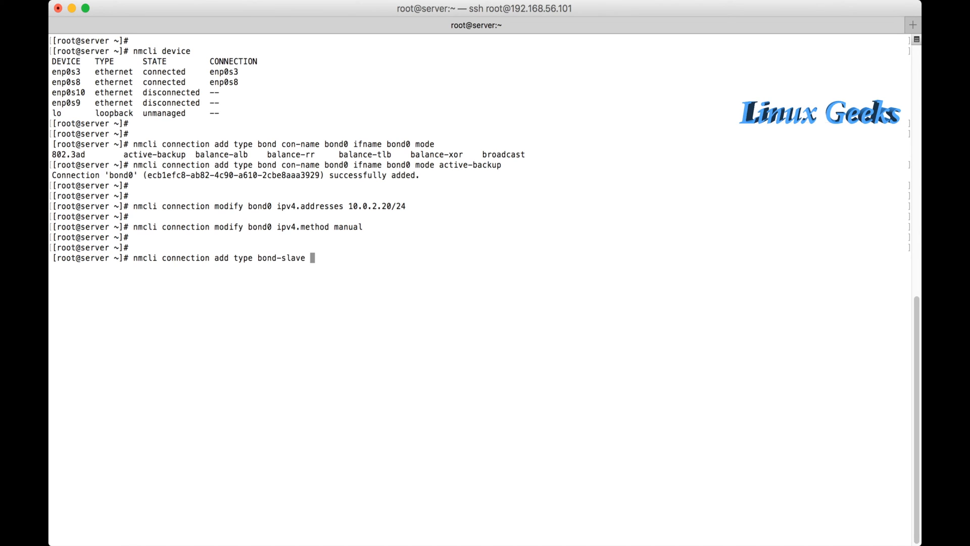
pyautogui.write('con-name')
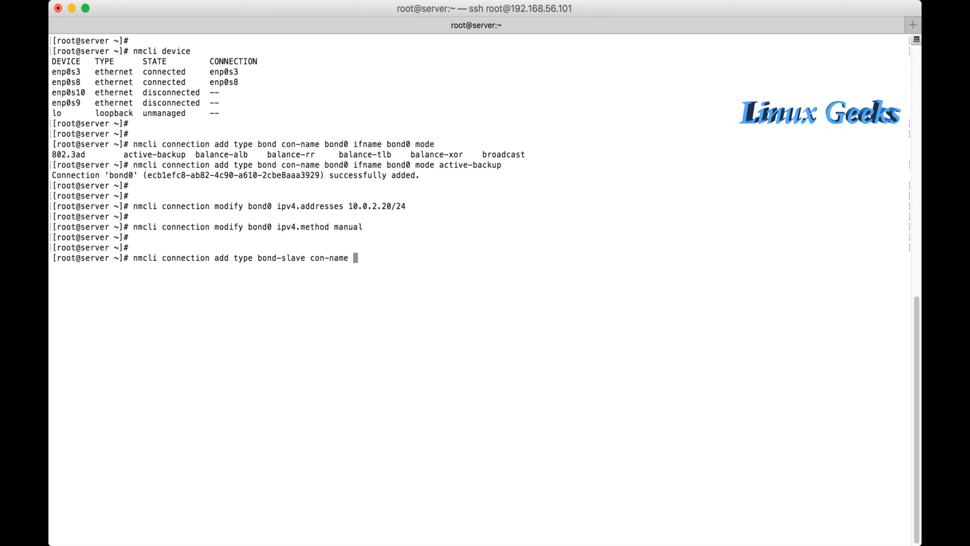
pyautogui.write('bn')
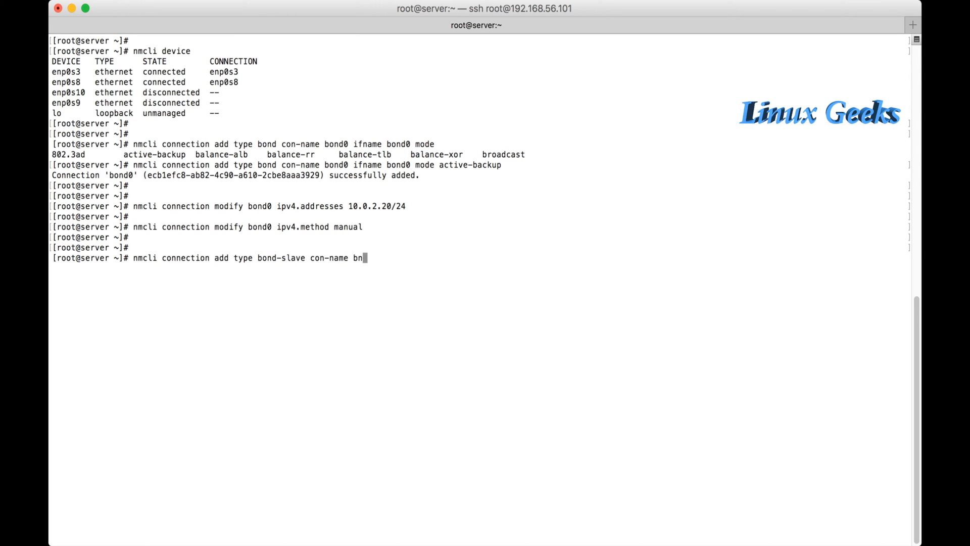
pyautogui.write('o')
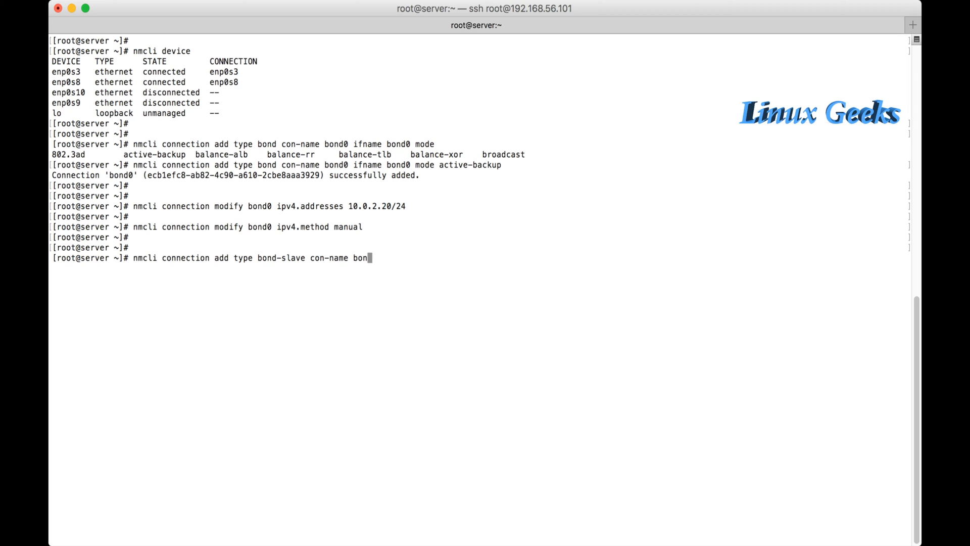
pyautogui.write('-')
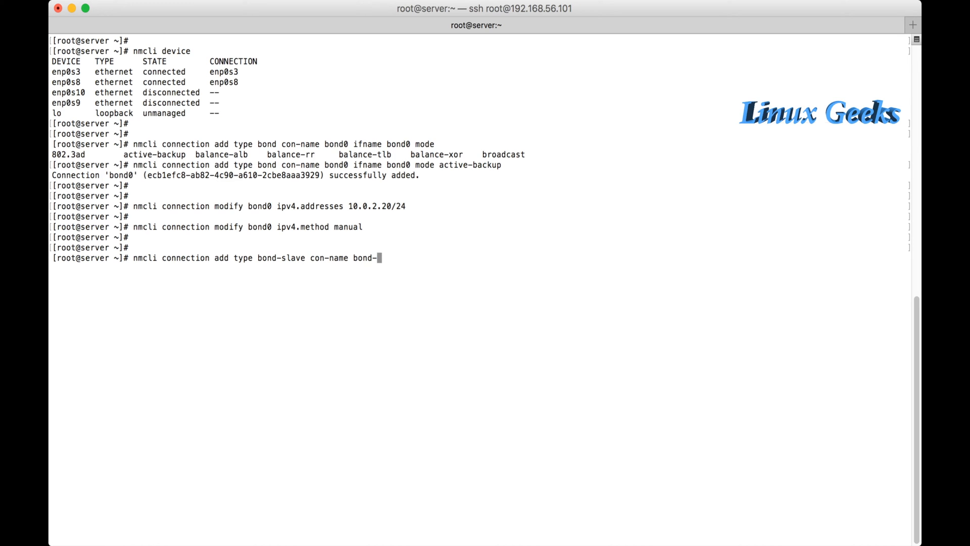
pyautogui.write('enp')
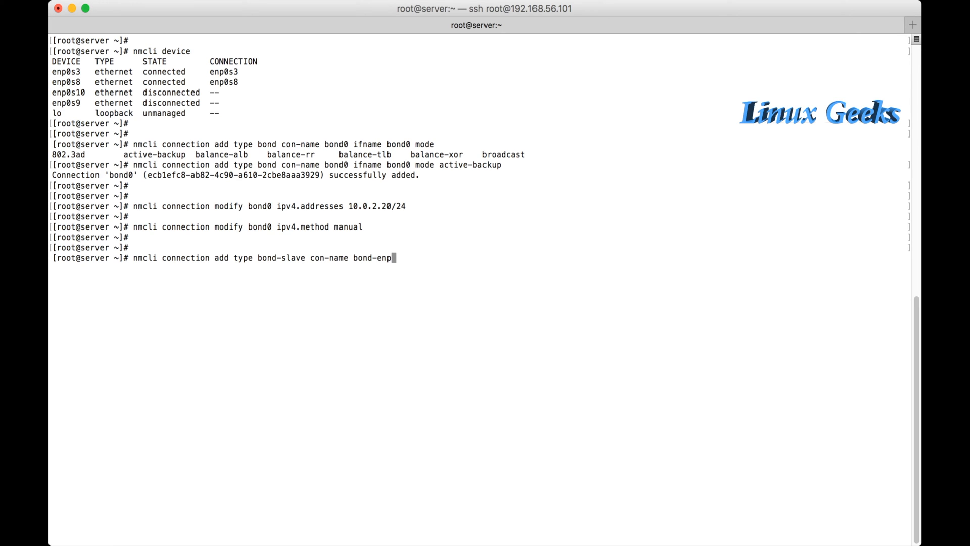
pyautogui.write('0s9 ifnam')
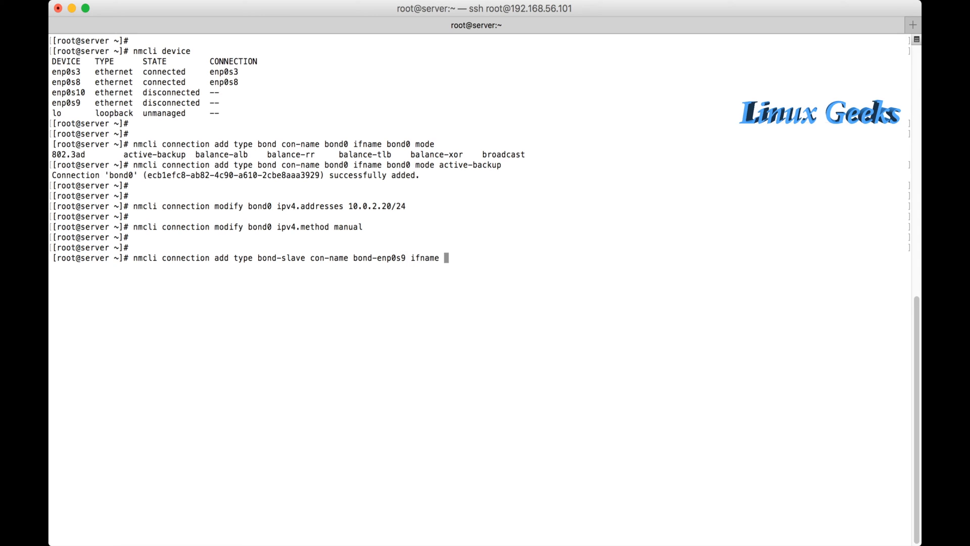
# Step: Attach interface enp0s9 to master bond0 and create the slave connection
pyautogui.write('enp0s')
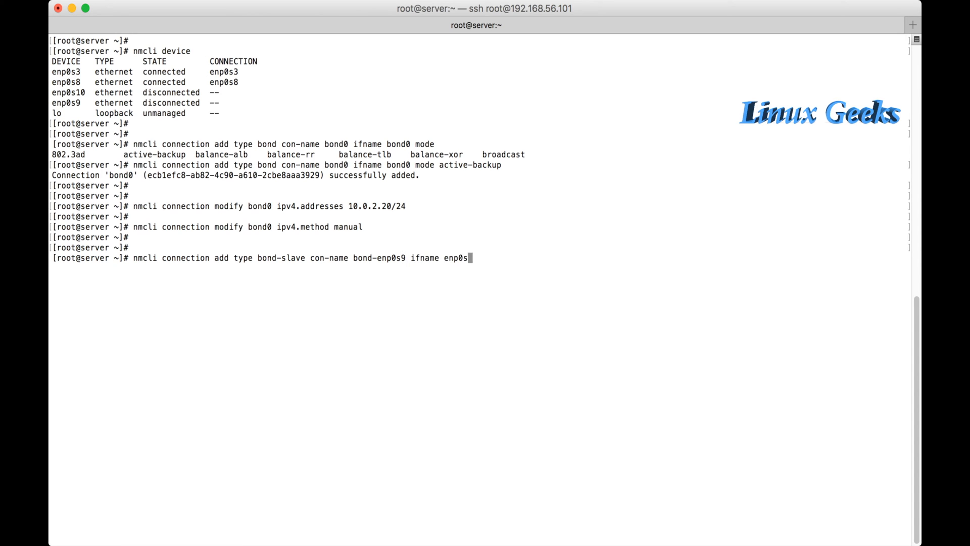
pyautogui.write('9')
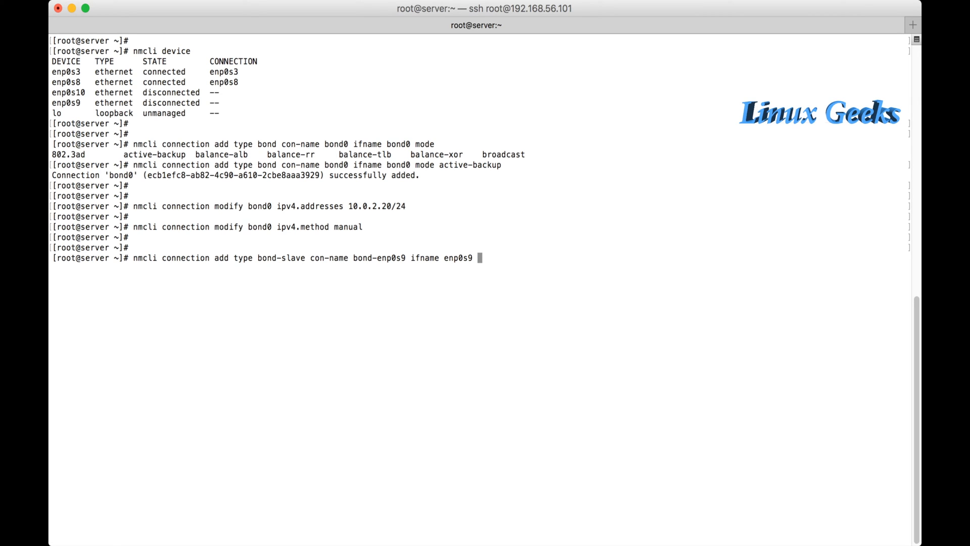
pyautogui.write('mas')
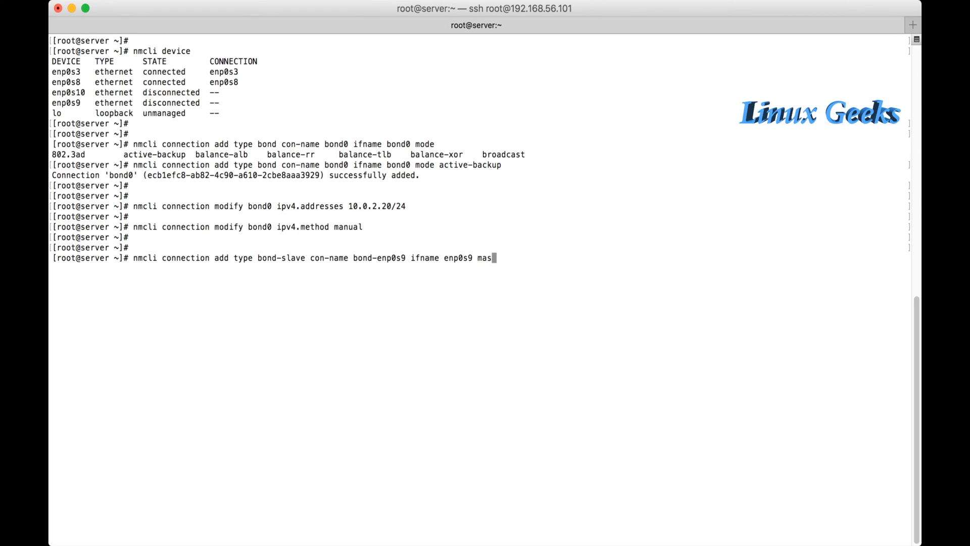
pyautogui.write('ter bo')
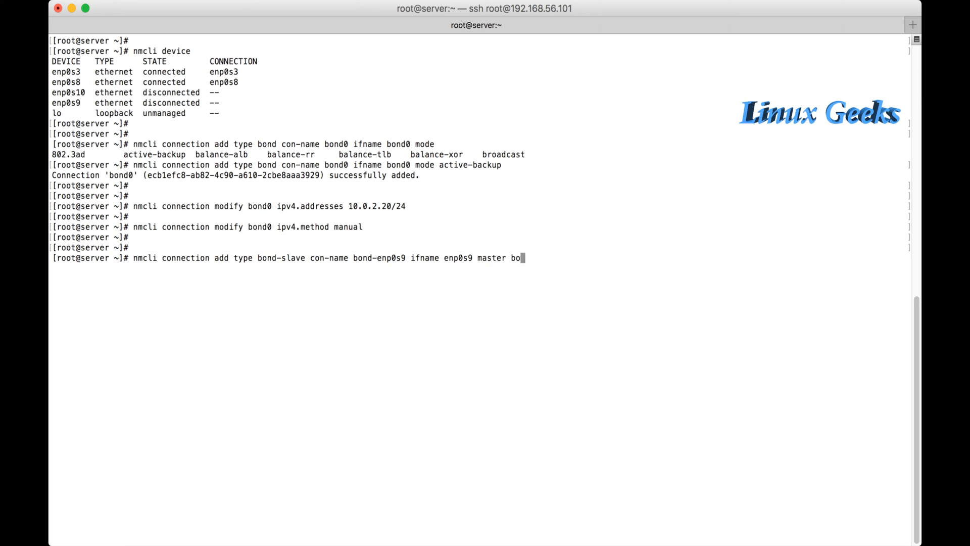
pyautogui.write('nd0')
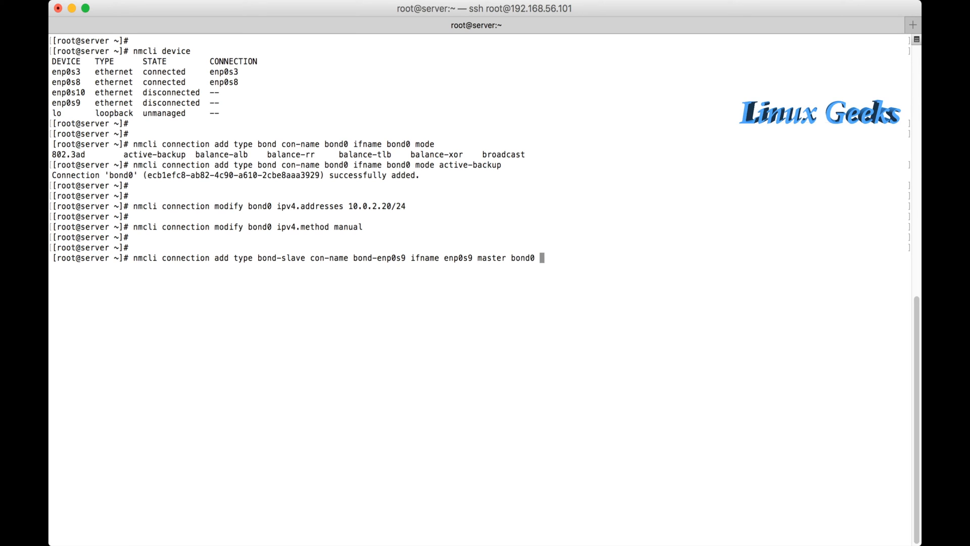
pyautogui.press('Return')
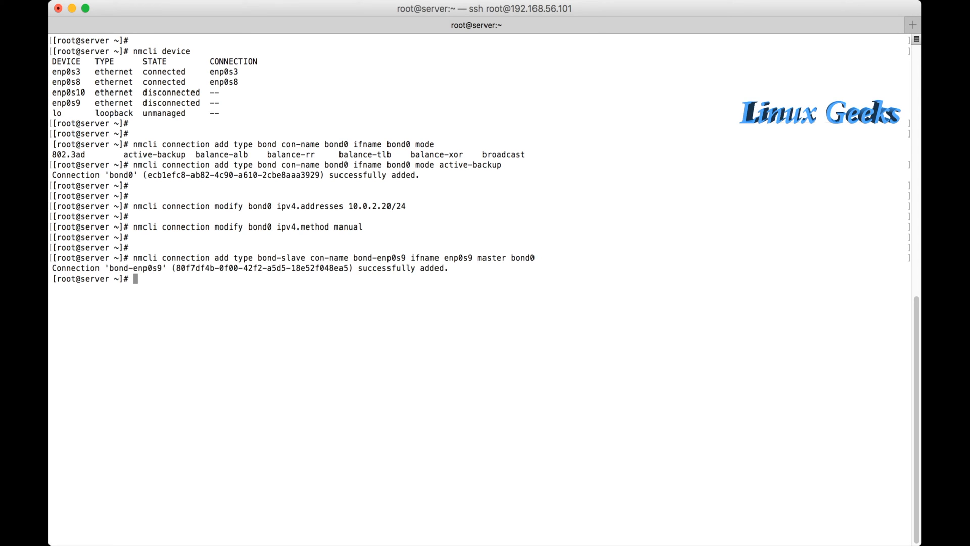
# Step: Add bond-slave connection bond-enp0s19 for interface enp0s10 with master bond0
pyautogui.press('Return')
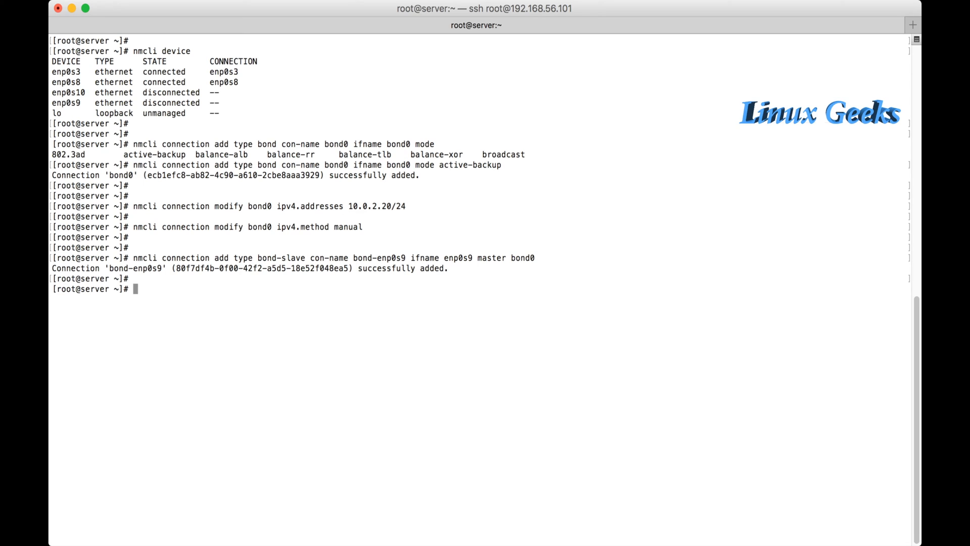
pyautogui.write('n')
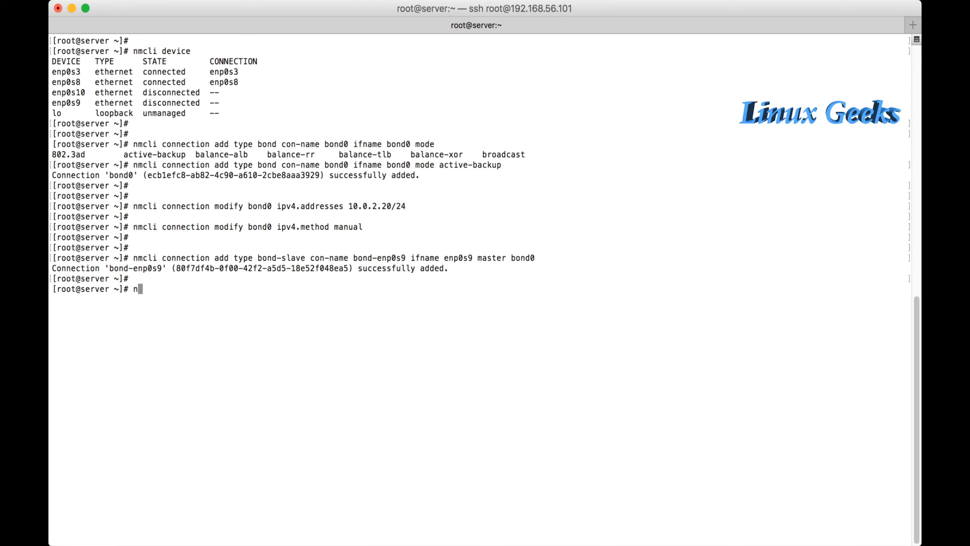
pyautogui.write('mcli')
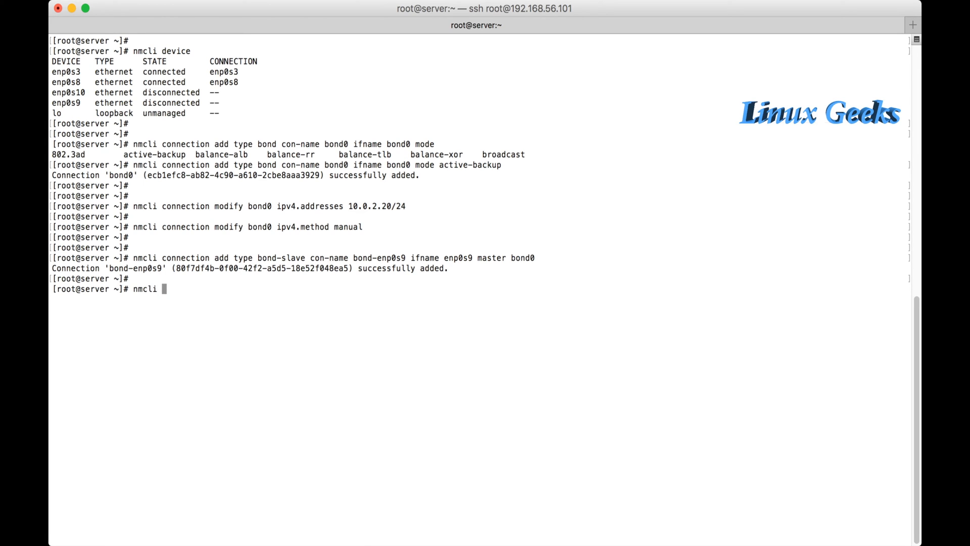
pyautogui.write('connection add type bond')
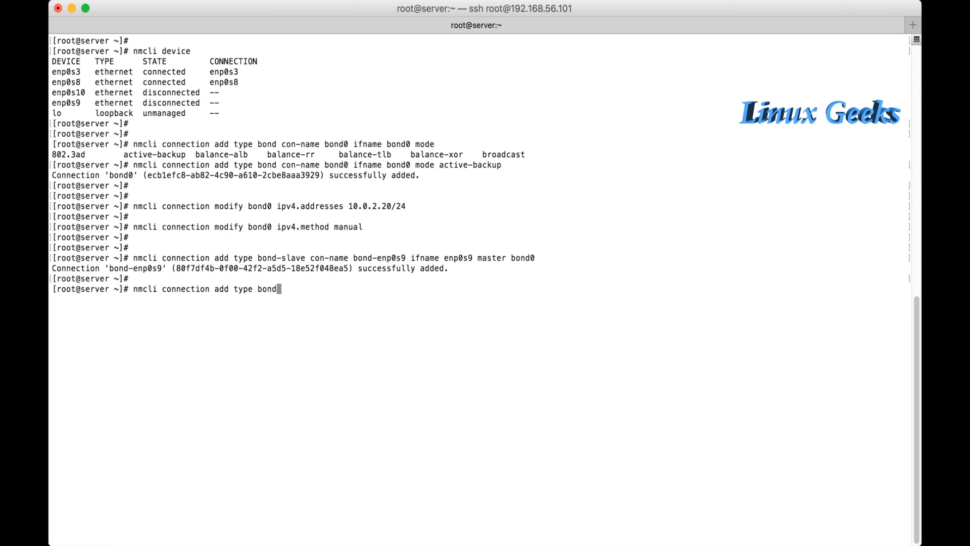
pyautogui.write('-slave con-name')
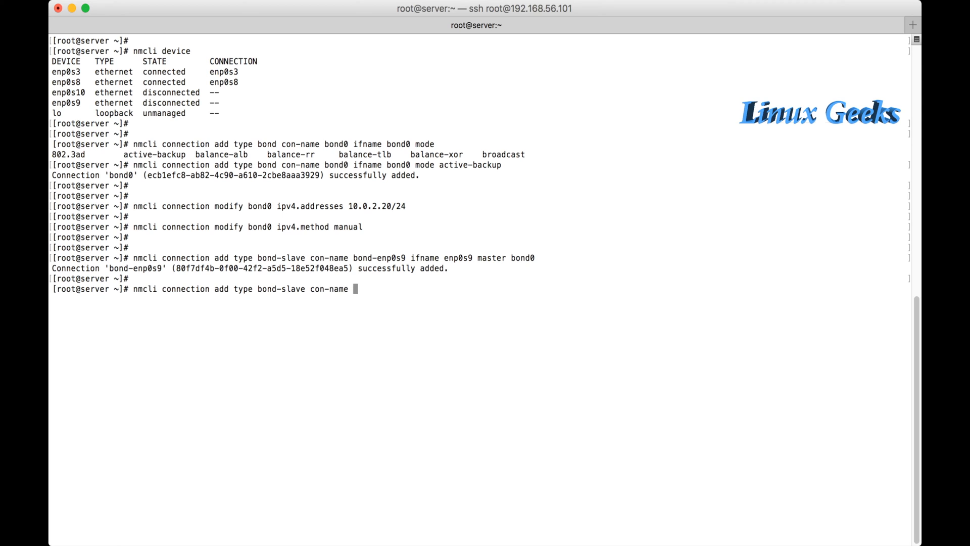
pyautogui.write('bond-enp0s')
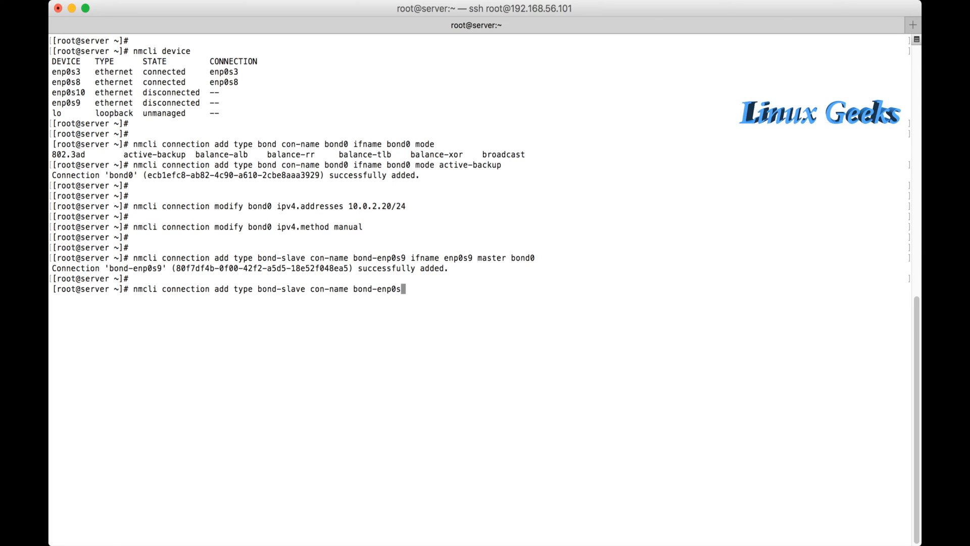
pyautogui.write('19 ifname')
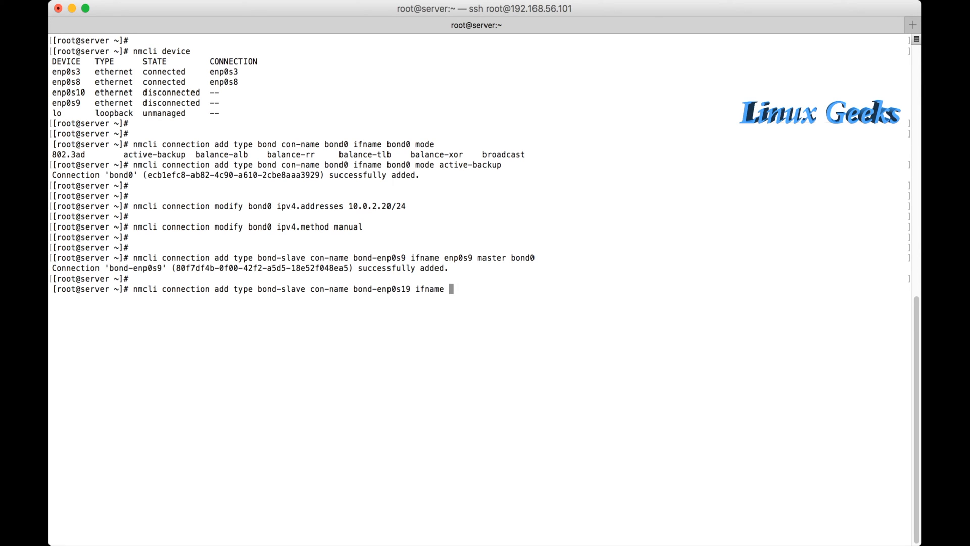
pyautogui.write('enp0s')
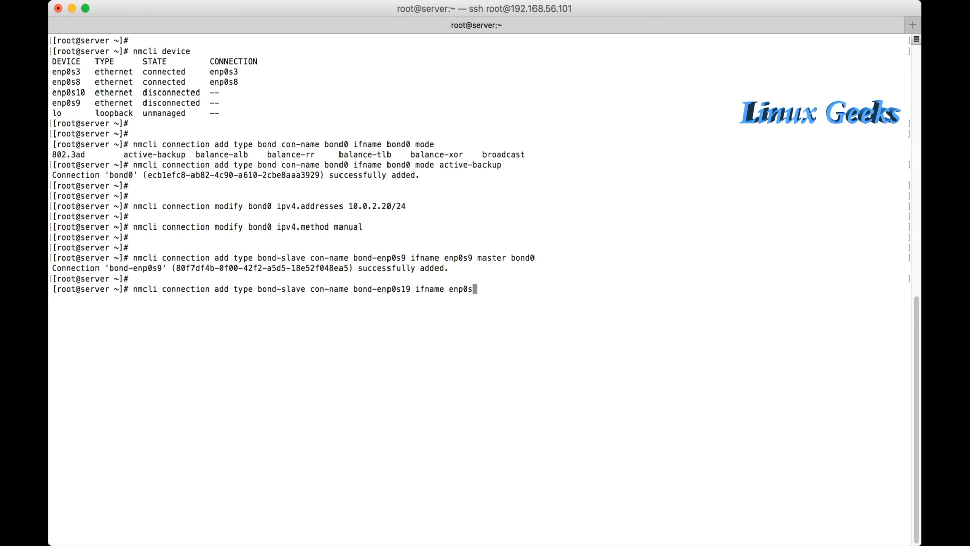
pyautogui.write('0 mas')
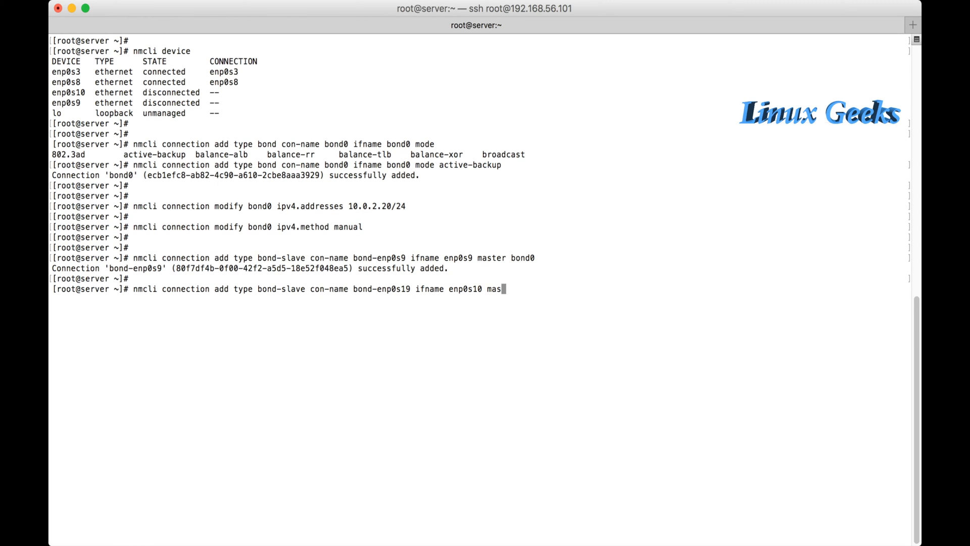
pyautogui.write('ter bin')
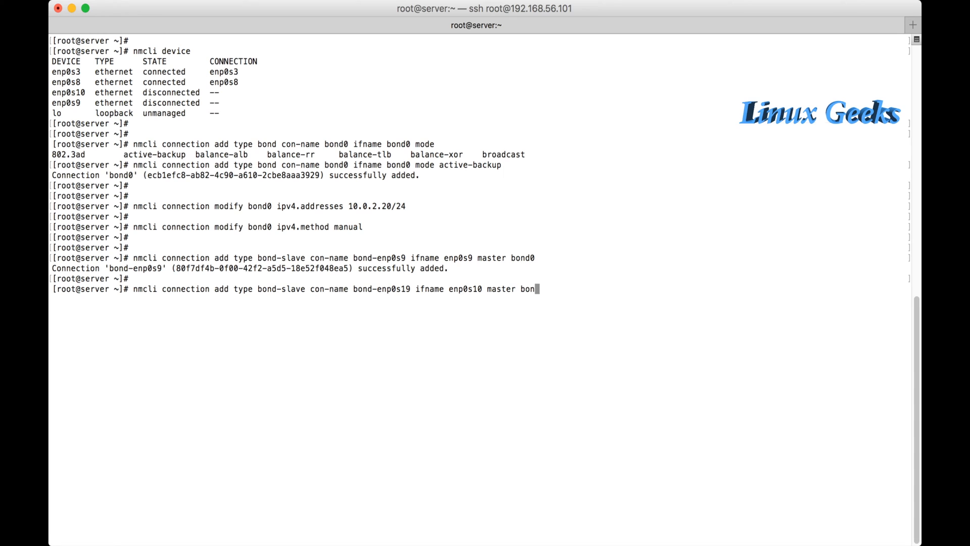
pyautogui.press('Return')
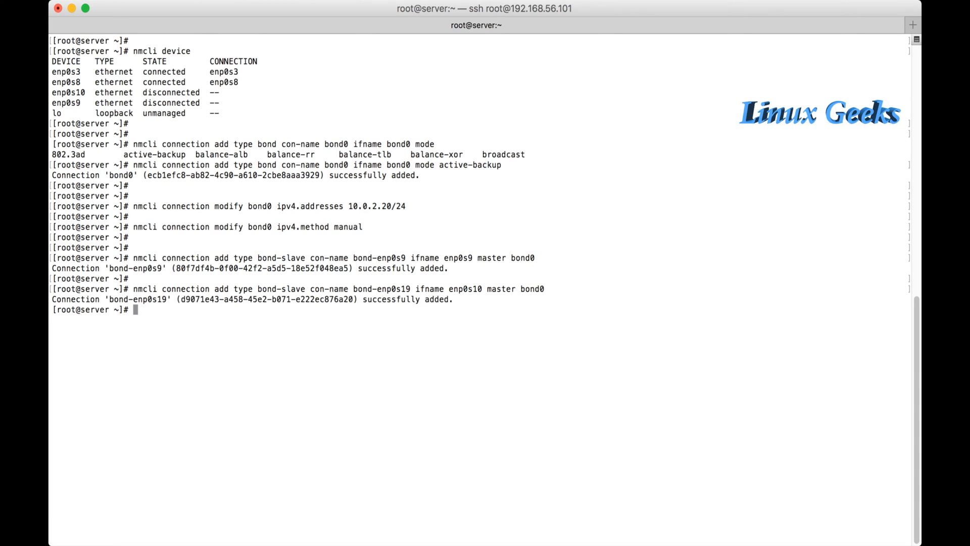
pyautogui.press('Return')
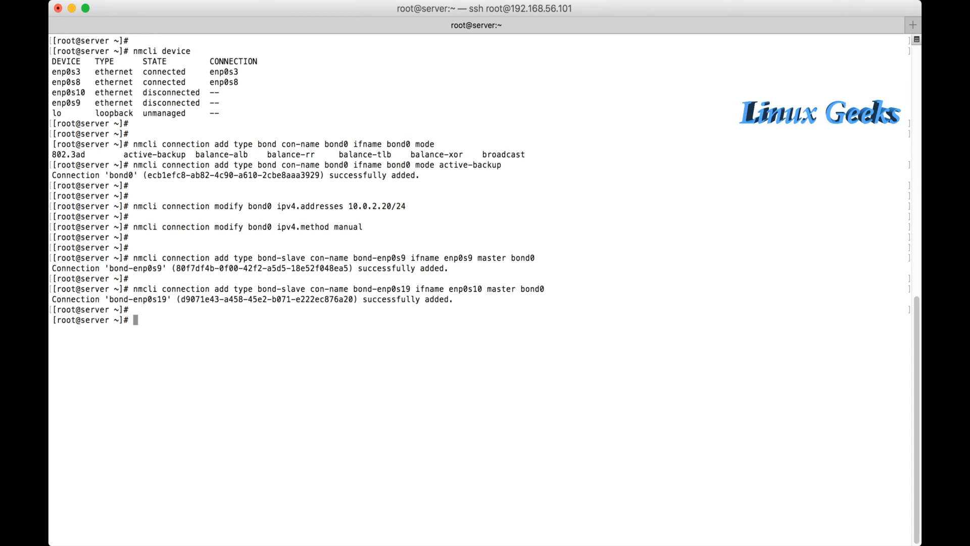
# Step: Bring up bond0 with nmcli connection up and confirm successful activation
pyautogui.write('nmcli co')
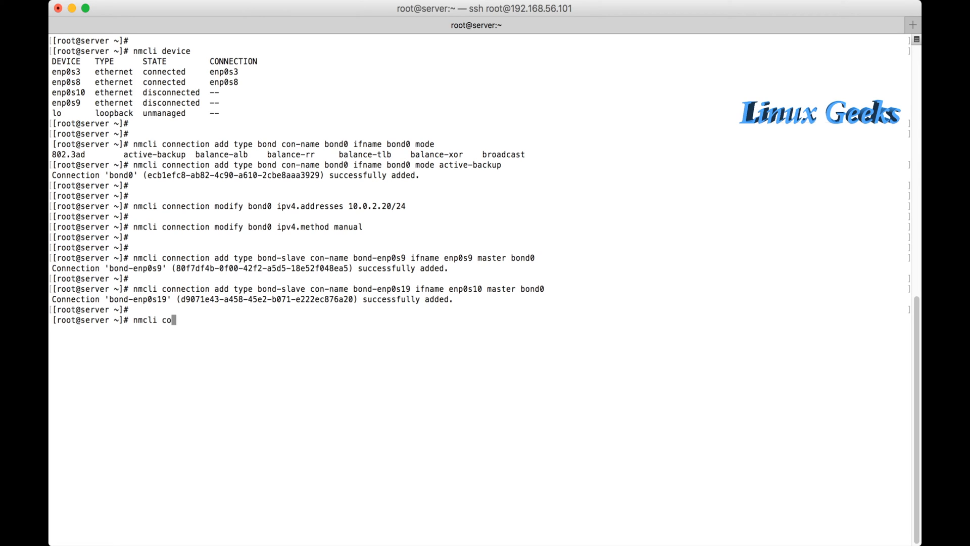
pyautogui.write('nnection up')
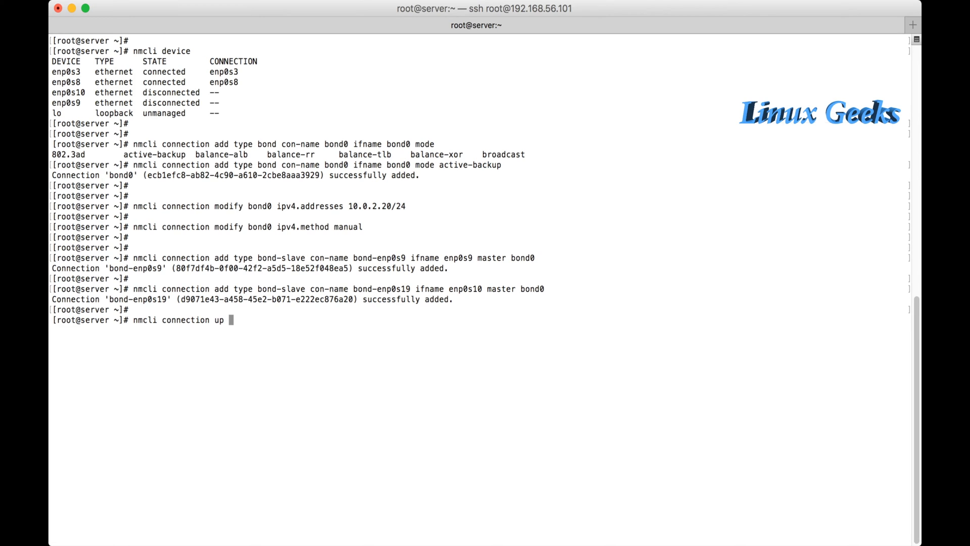
pyautogui.write('bond')
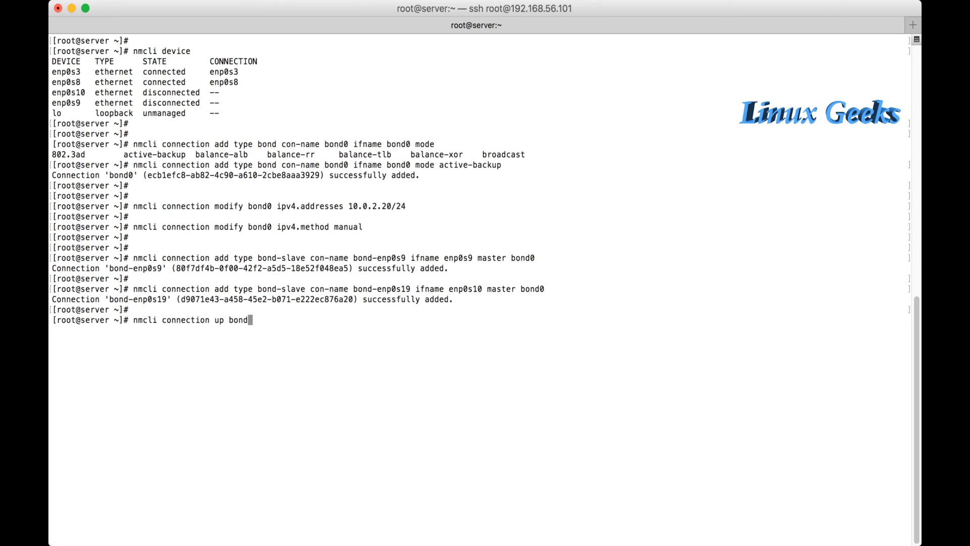
pyautogui.write('0')
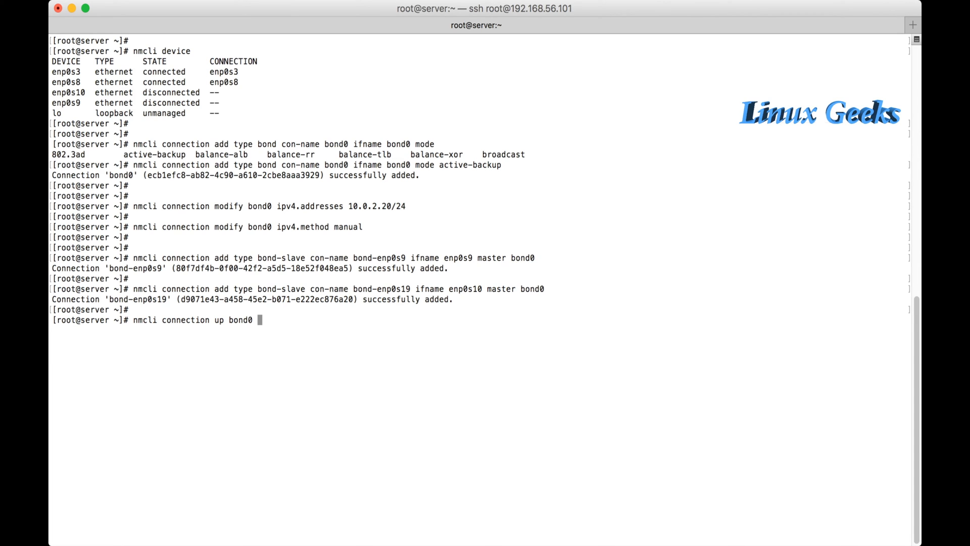
pyautogui.press('Return')
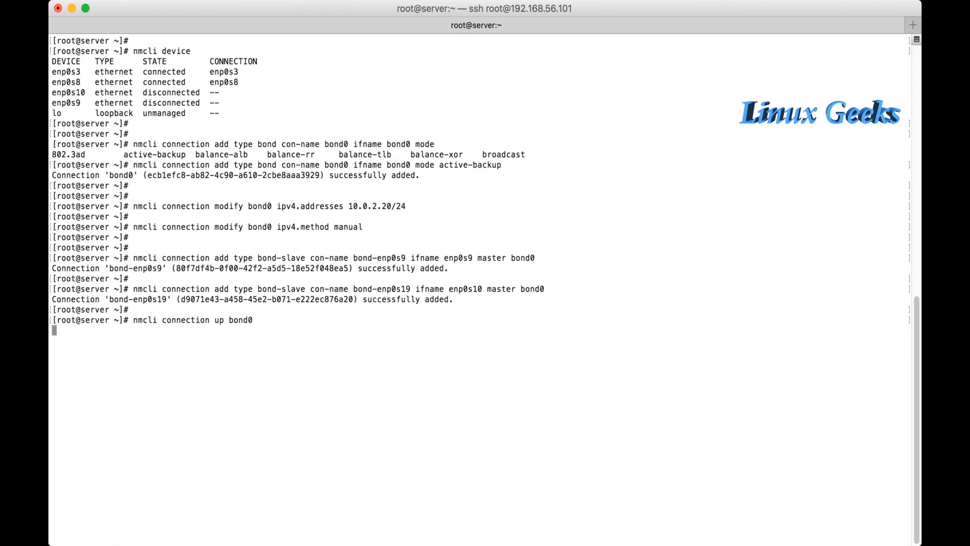
pyautogui.press('Return')
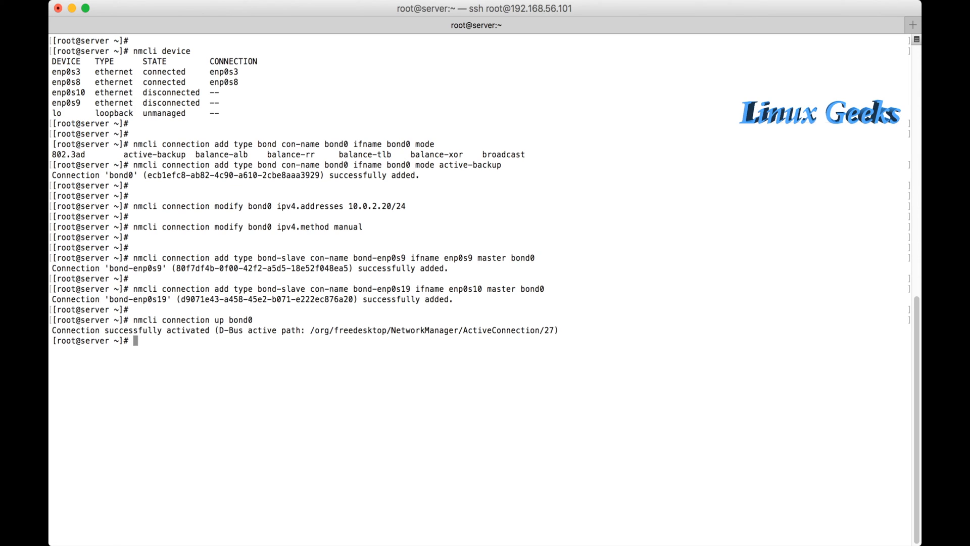
pyautogui.press('Return')
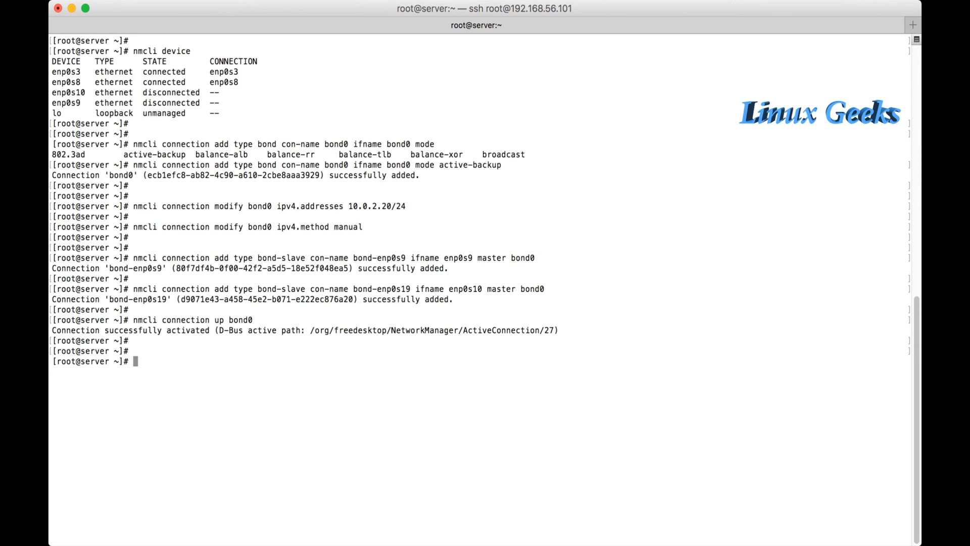
# Step: Print bond0's bonding status from /proc/net/bonding/bond0
pyautogui.write('cat /p')
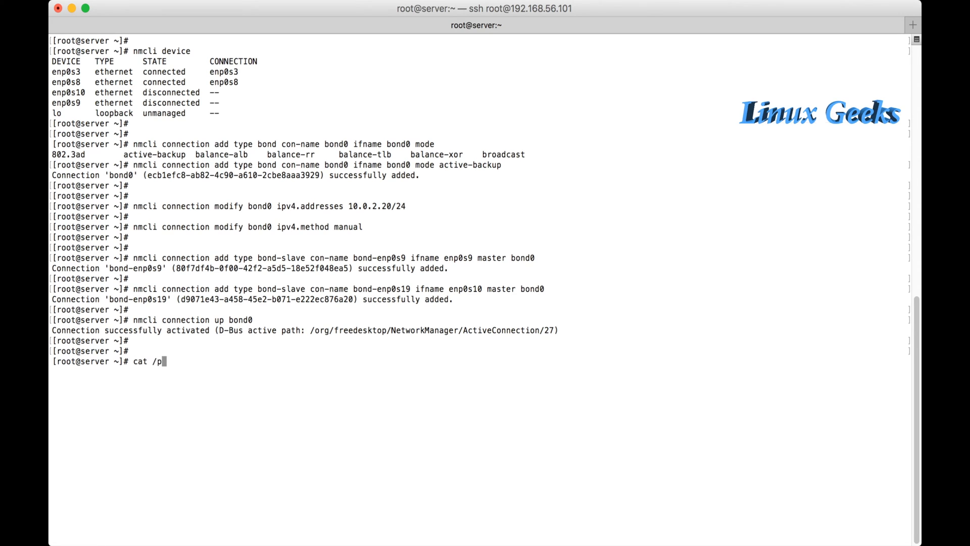
pyautogui.write('roc/net/b')
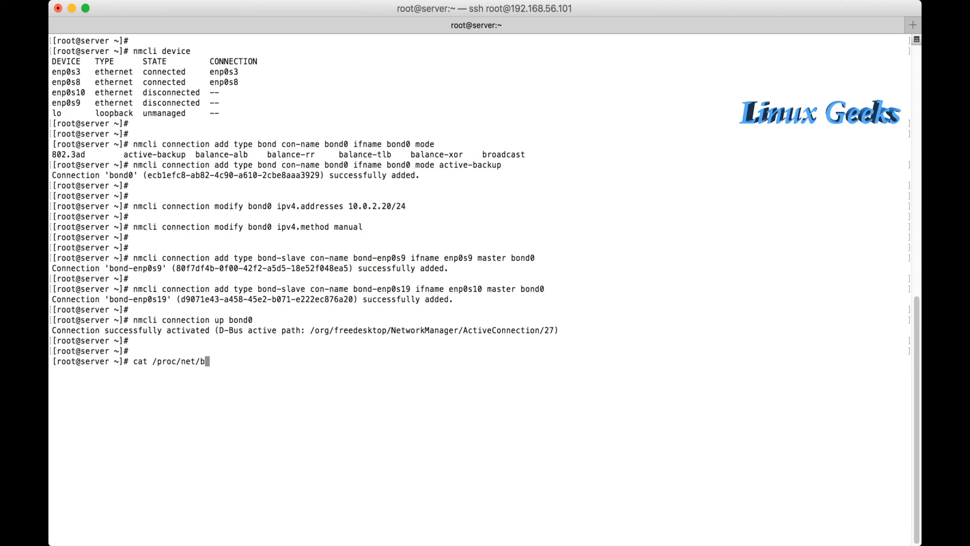
pyautogui.write('onding/bond0')
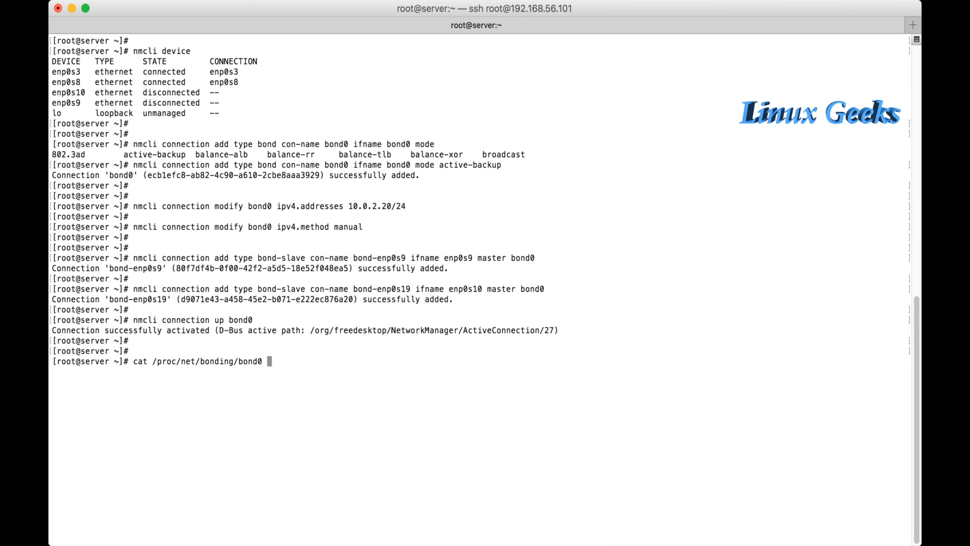
pyautogui.press('Return')
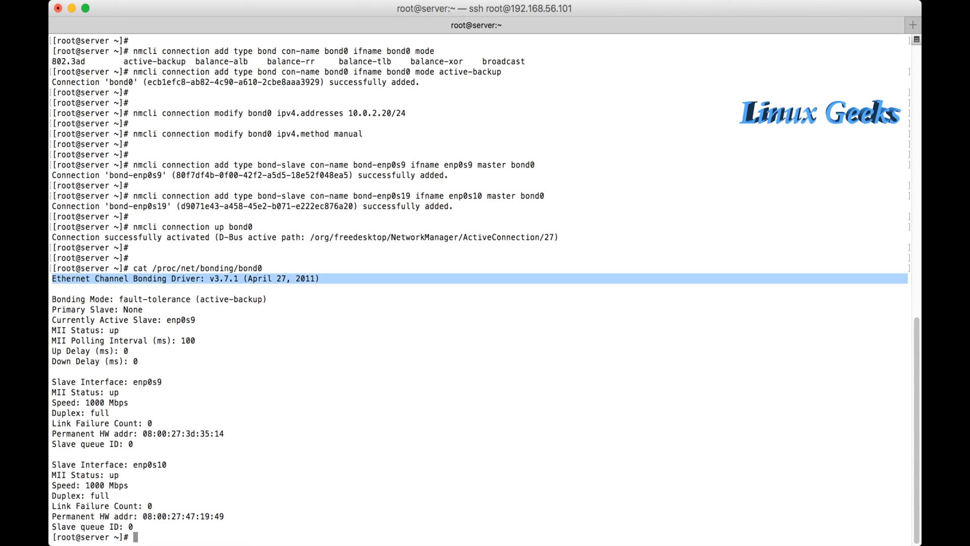
# Step: Highlight key words in the status output, including slave interface enp0s9
pyautogui.doubleClick(168, 298)
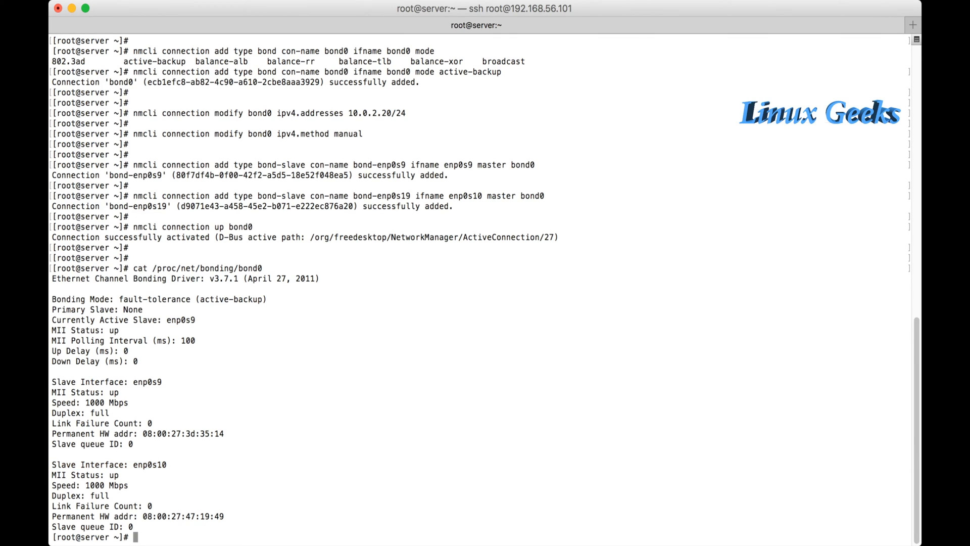
pyautogui.doubleClick(147, 382)
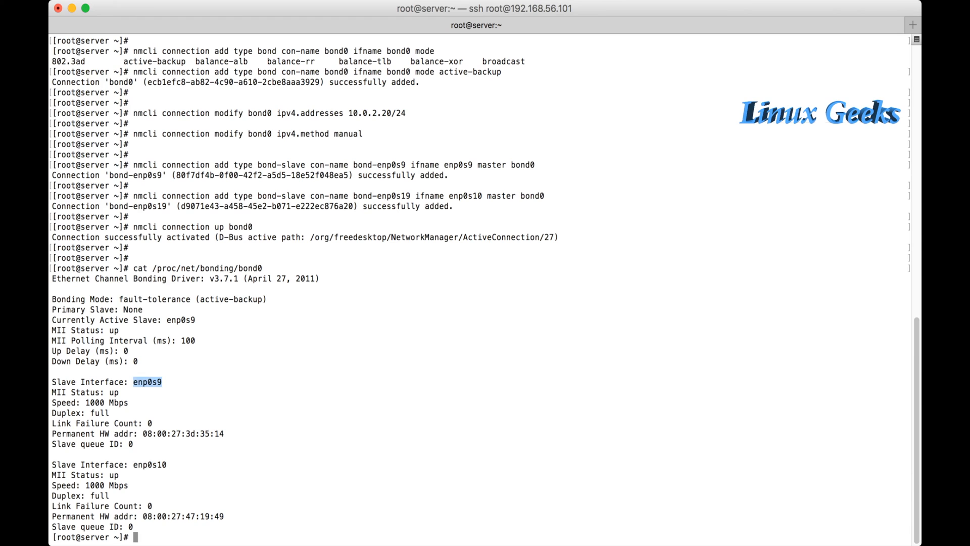
pyautogui.doubleClick(127, 319)
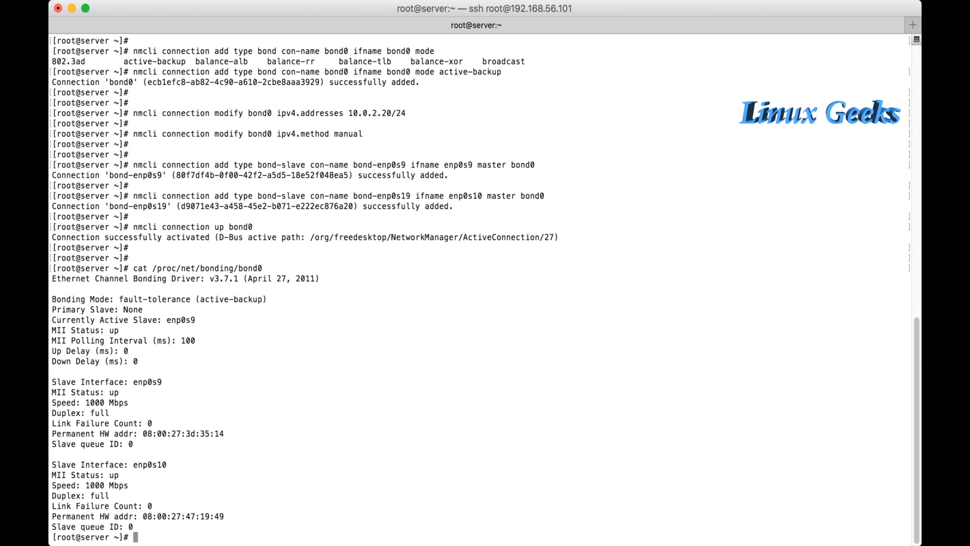
# Step: Disconnect enp0s10 with nmcli device disconnect, correcting a mistyped bond0 name
pyautogui.write('nmcli')
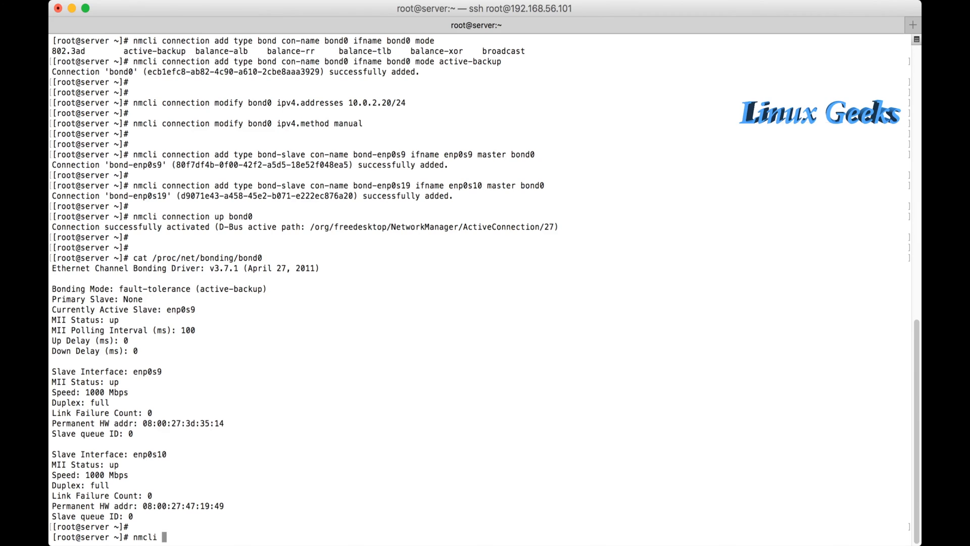
pyautogui.write('device')
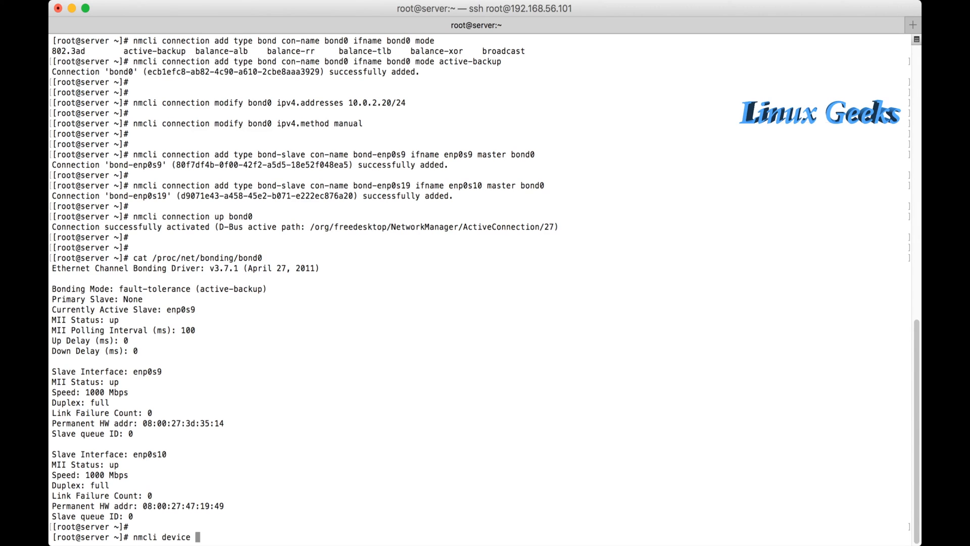
pyautogui.write('disconnect')
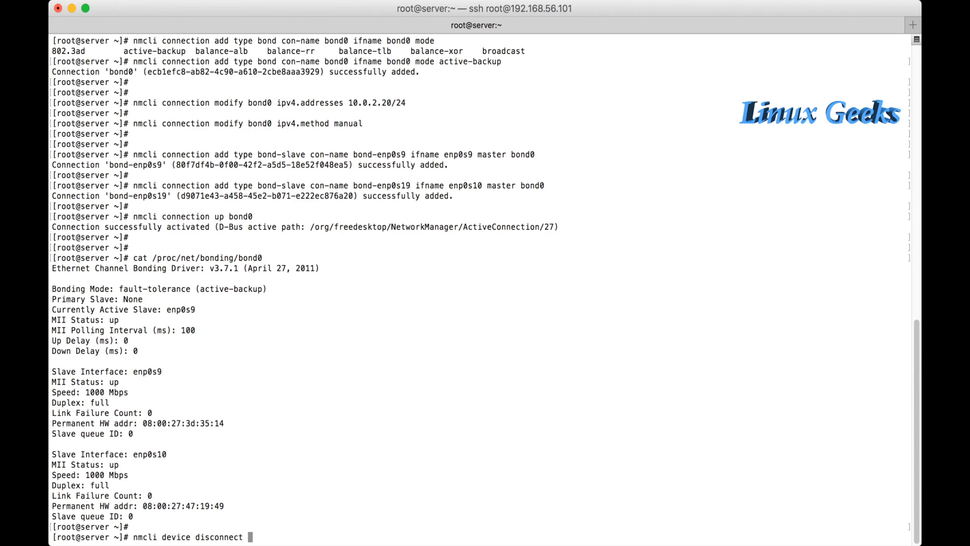
pyautogui.write('enp')
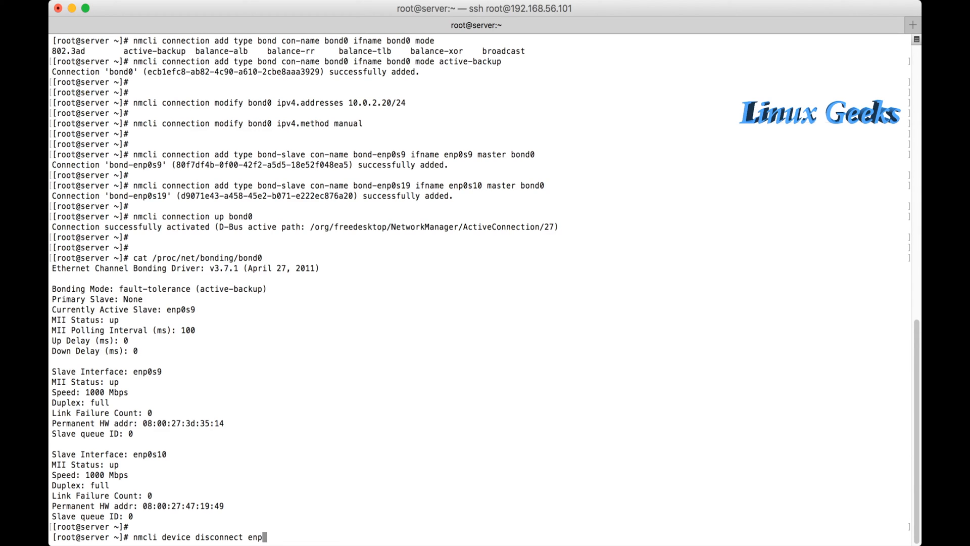
pyautogui.write('bond0')
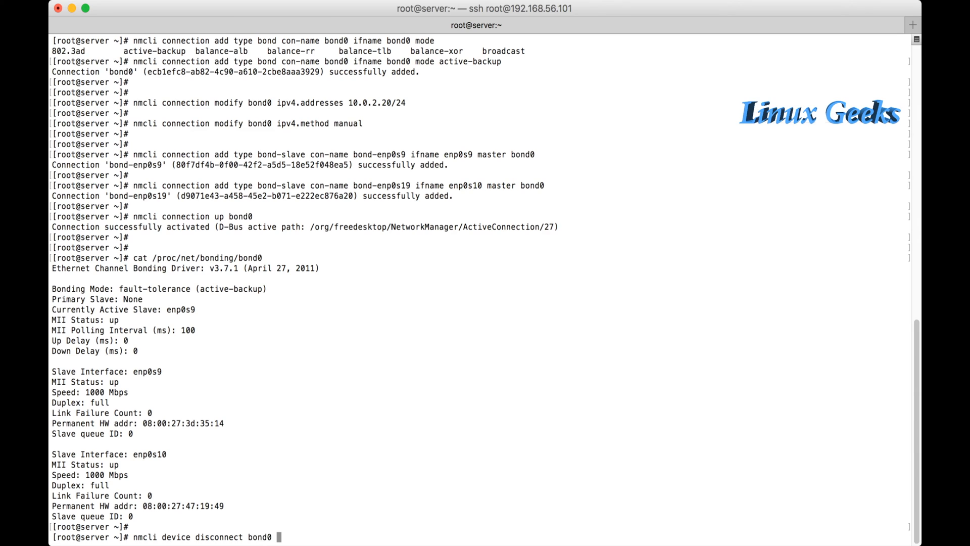
pyautogui.press('Backspace')
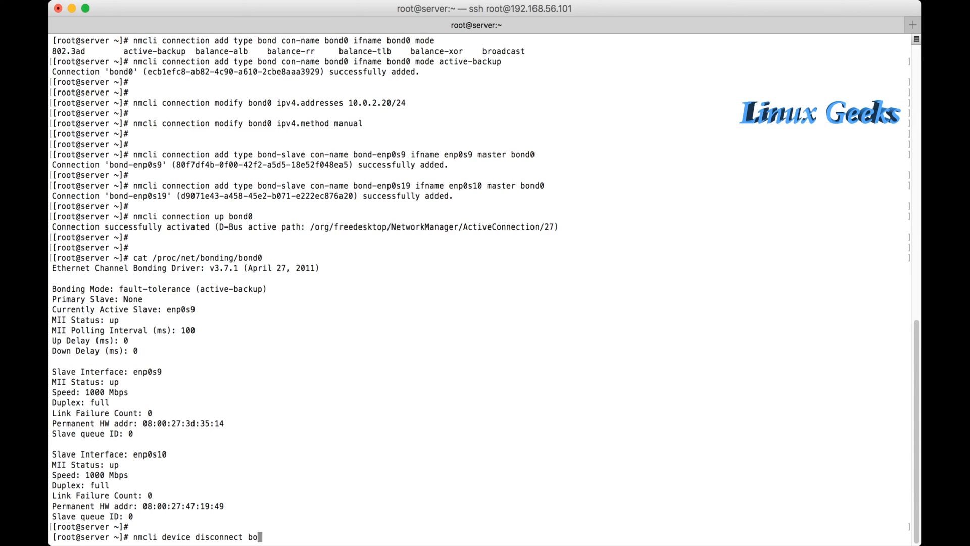
pyautogui.write('enp0s')
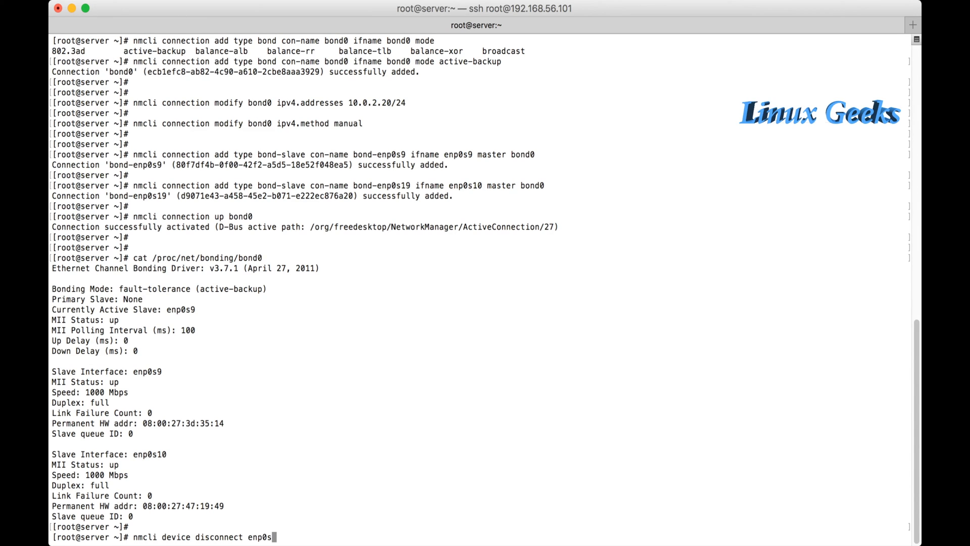
pyautogui.write('10')
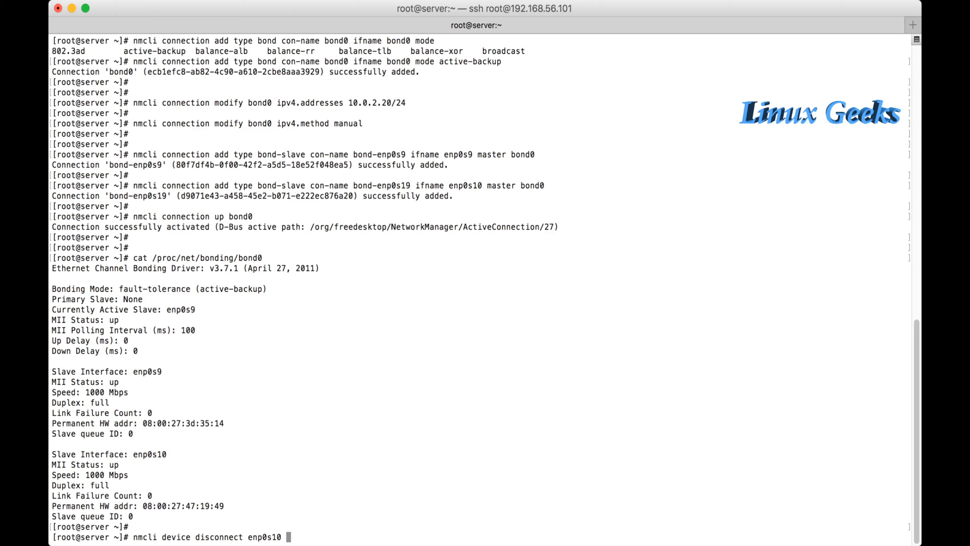
pyautogui.press('Return')
pyautogui.write('cat /proc/net/bonding/bond0')
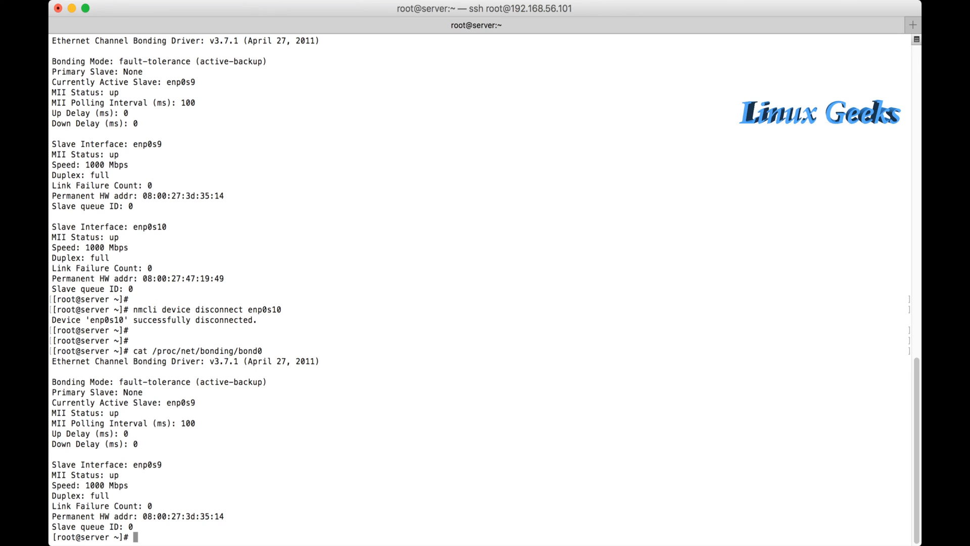
# Step: Reconnect enp0s10 via nmcli device connect and re-check /proc/net/bonding/bond0
pyautogui.write('nmcli device disconnect enp0s10')
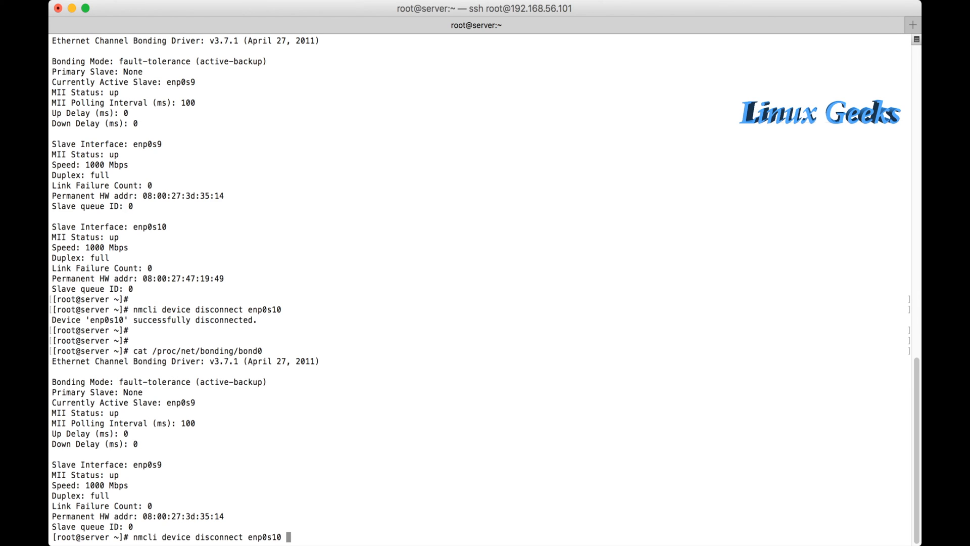
pyautogui.press('BackSpace')
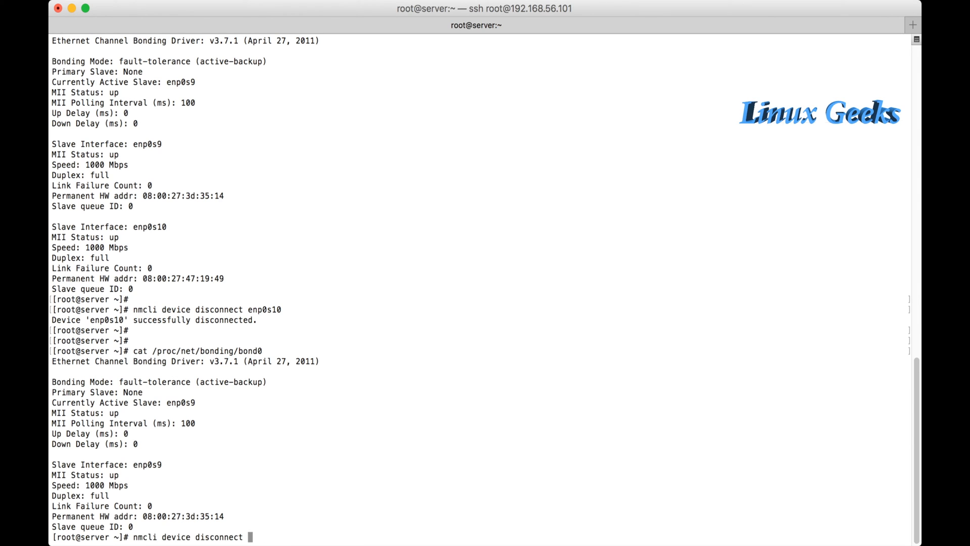
pyautogui.press('backspace')
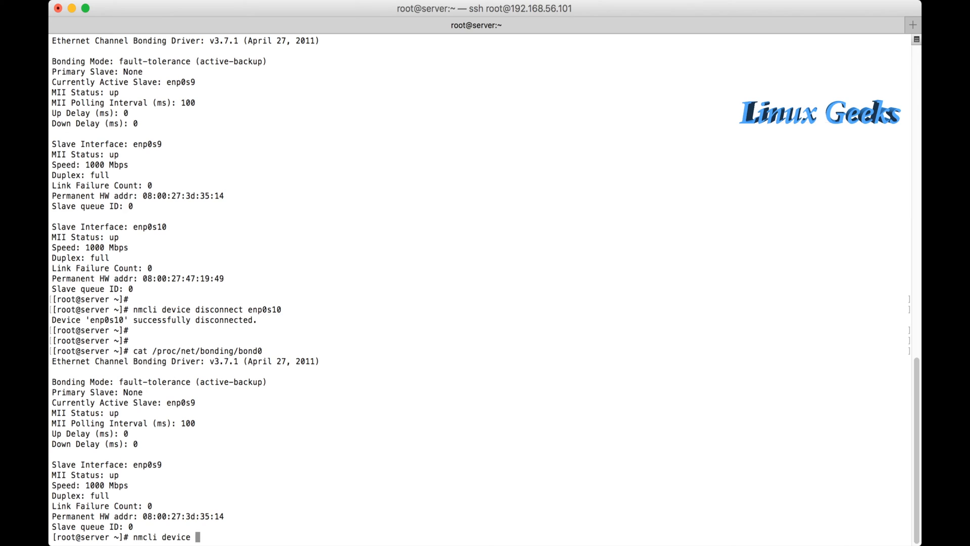
pyautogui.write('connect en')
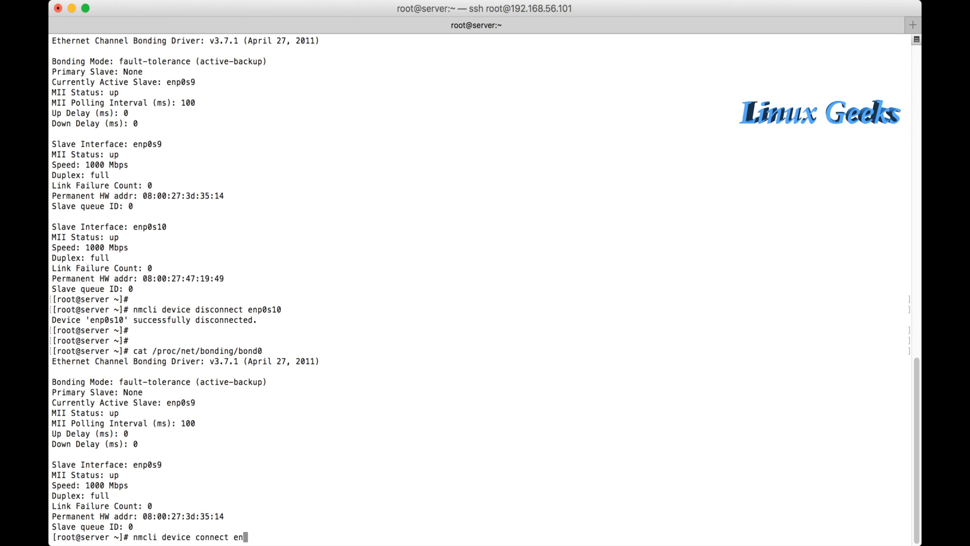
pyautogui.write('p0s10')
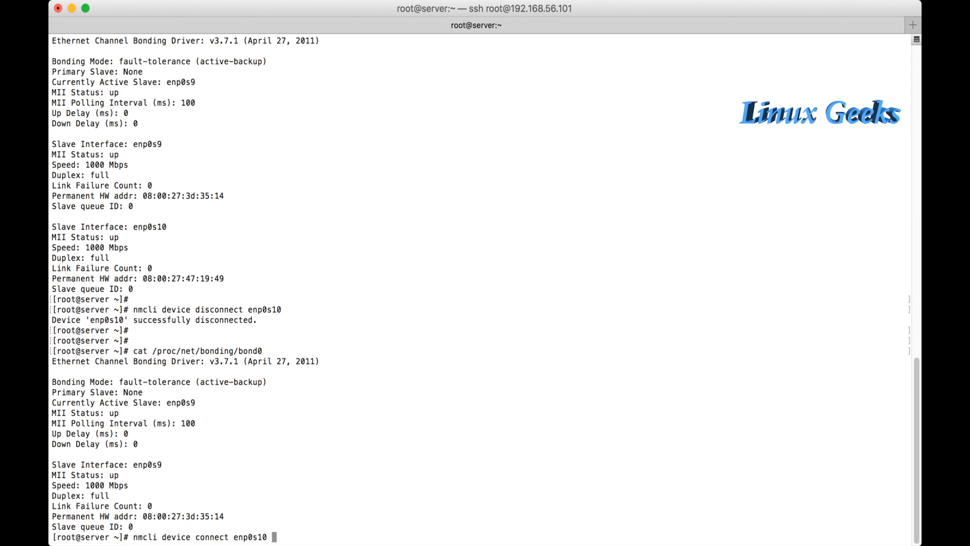
pyautogui.press('Return')
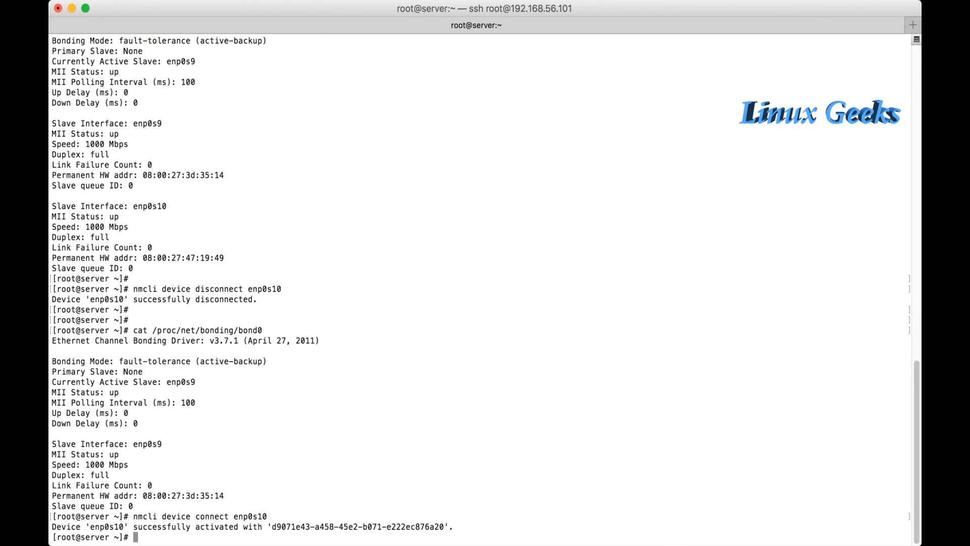
pyautogui.write('cat /proc/net/bonding/bond0')
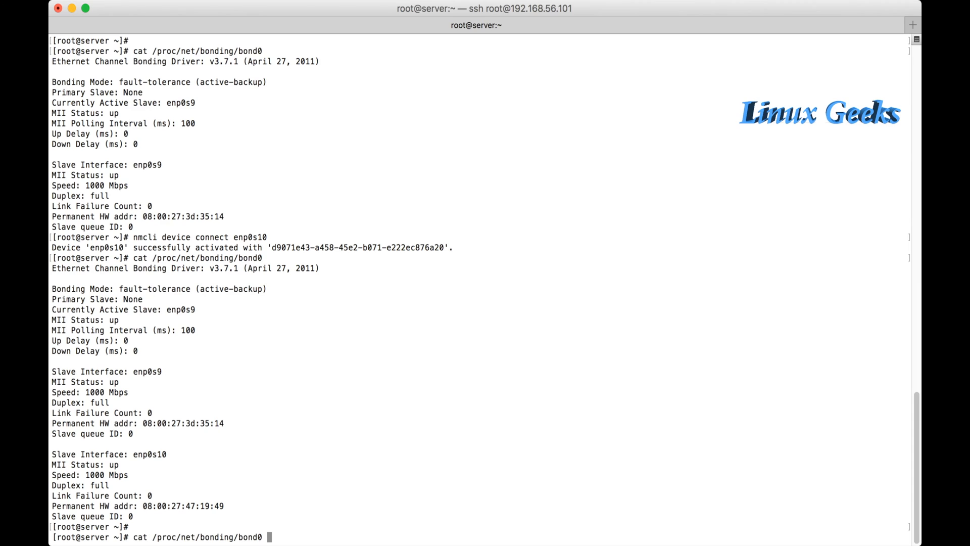
# Step: Disconnect enp0s9 with nmcli device disconnect to force failover to enp0s10
pyautogui.write('nmcli device disconnect enp0s10')
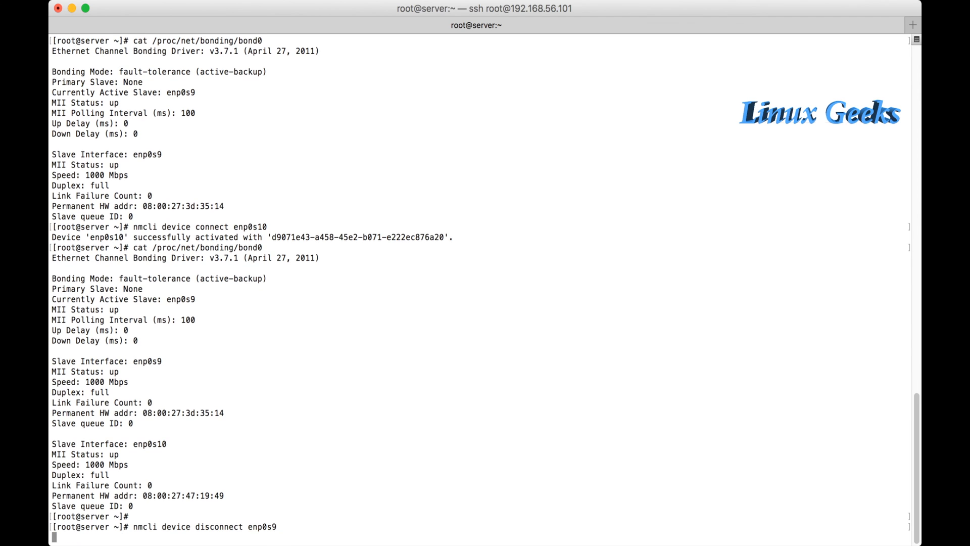
pyautogui.press('Return')
pyautogui.write('cat /proc/net/bonding/bond0')
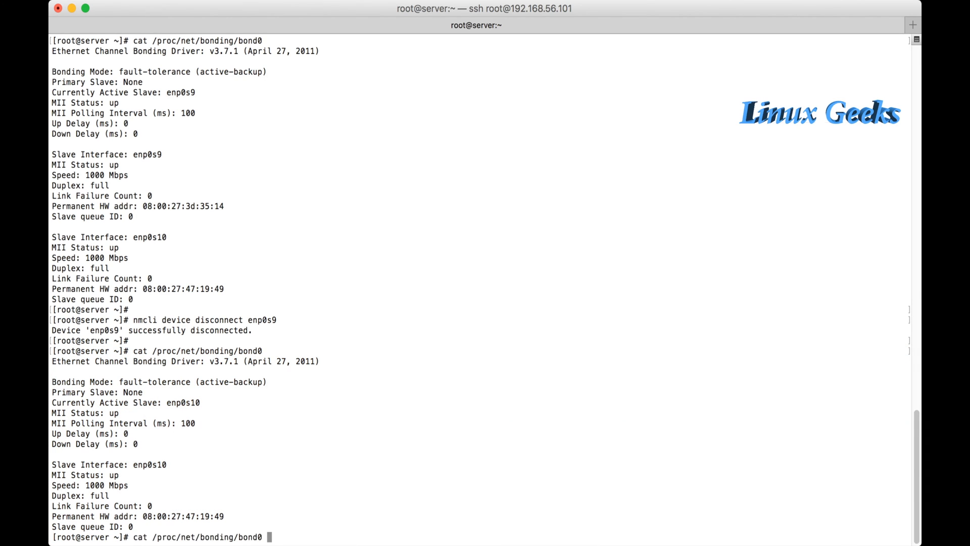
pyautogui.write('nmcli device disconnect enp0s9')
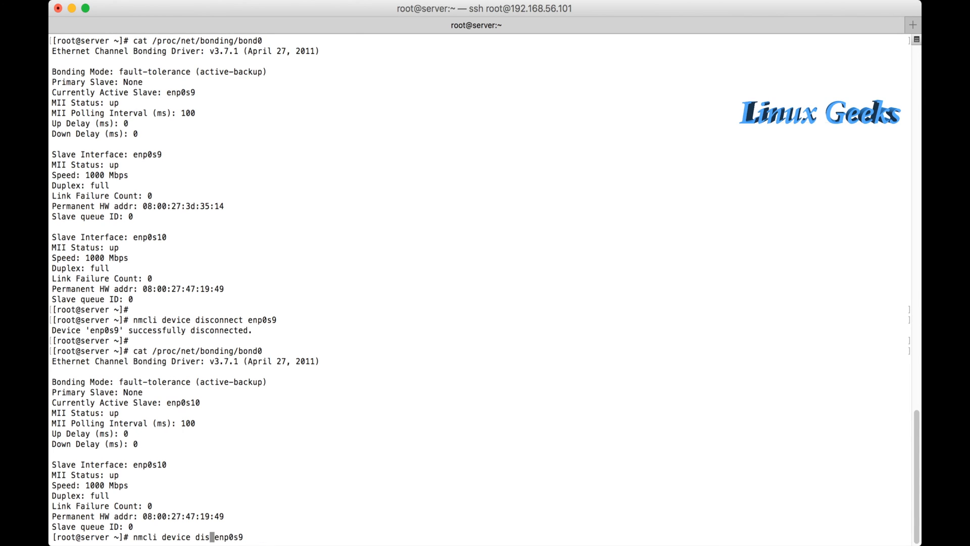
# Step: Reconnect enp0s9 with nmcli device connect so bond0 lists both slaves again
pyautogui.write('connect')
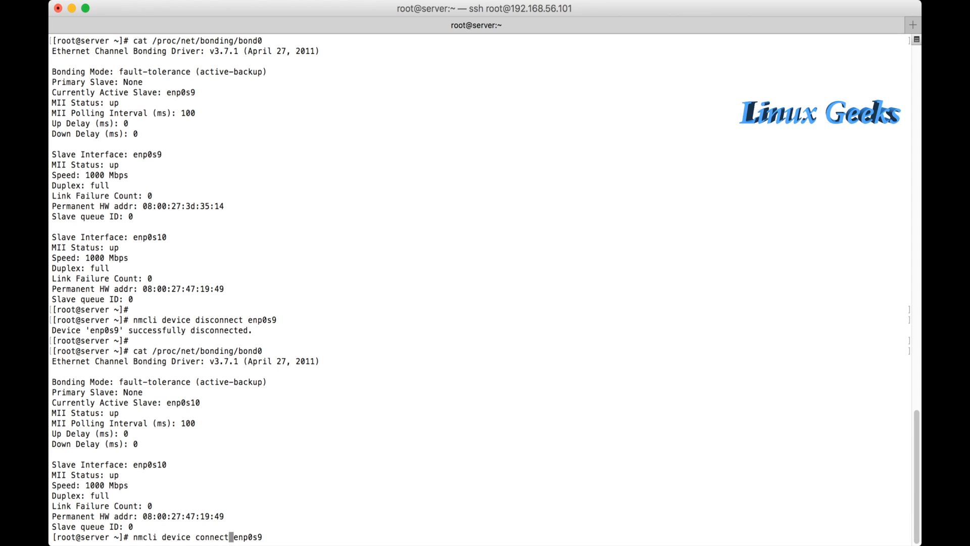
pyautogui.press('Return')
pyautogui.write('cat /proc/net/bonding/bond0')
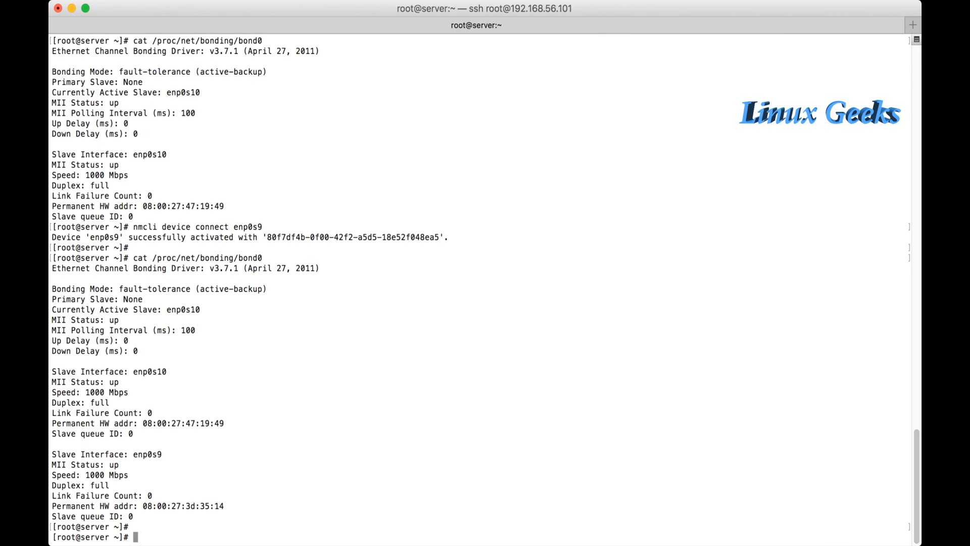
pyautogui.write('nmcli')
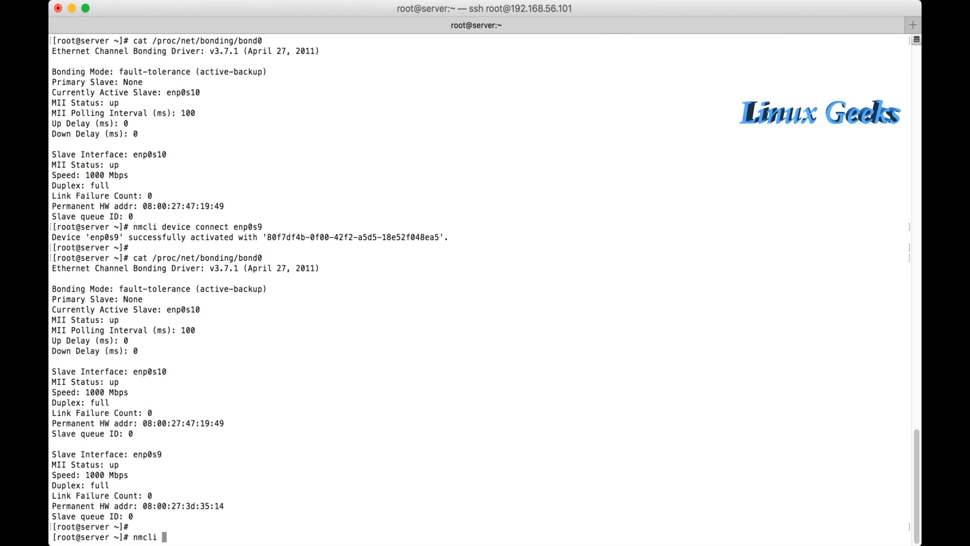
# Step: List nmcli device states showing bond0, enp0s3, enp0s8, enp0s9, enp0s10 connected, then clear the screen
pyautogui.press('Return')
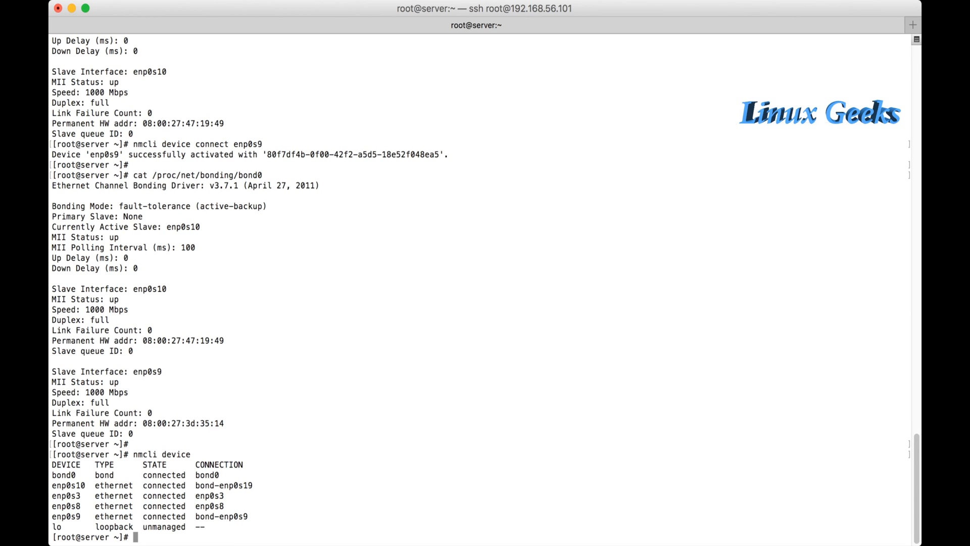
pyautogui.doubleClick(236, 485)
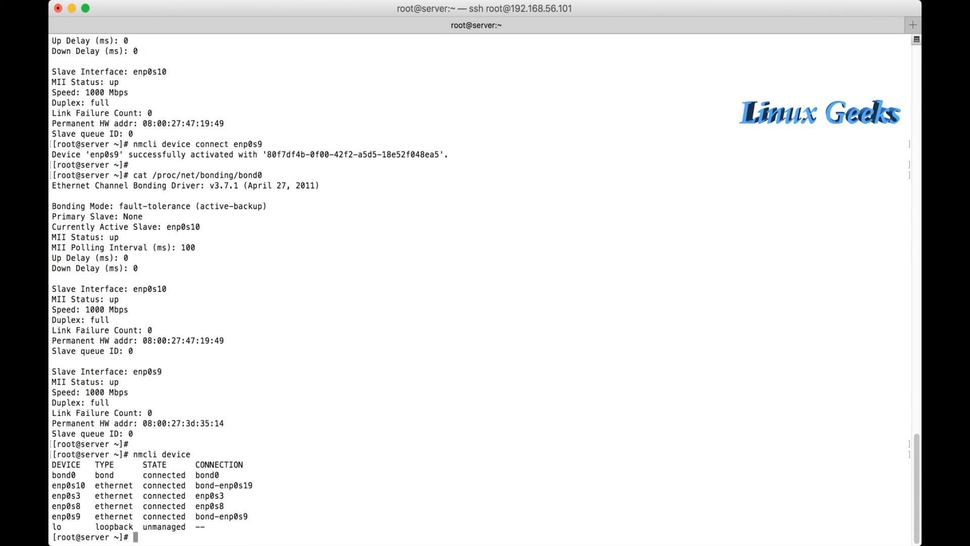
pyautogui.write('clear')
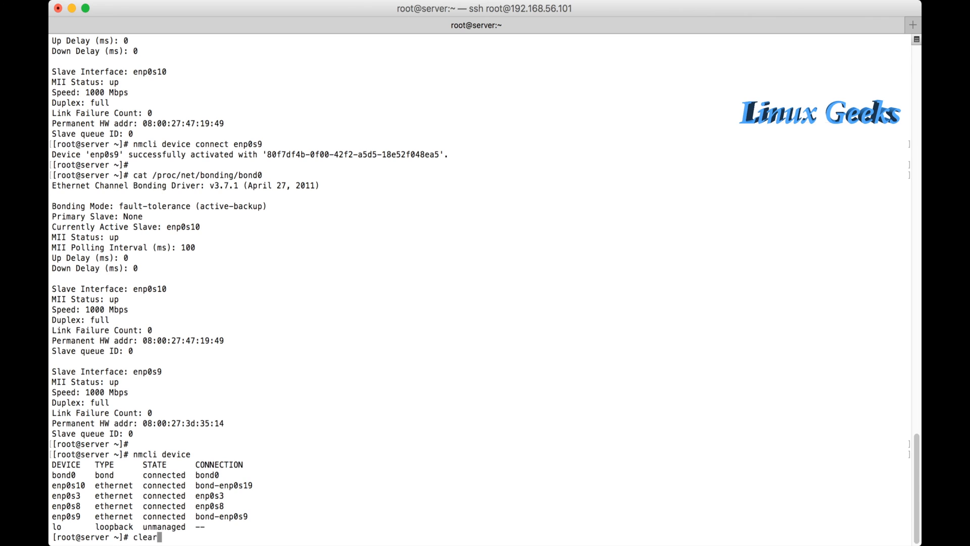
pyautogui.press('Return')
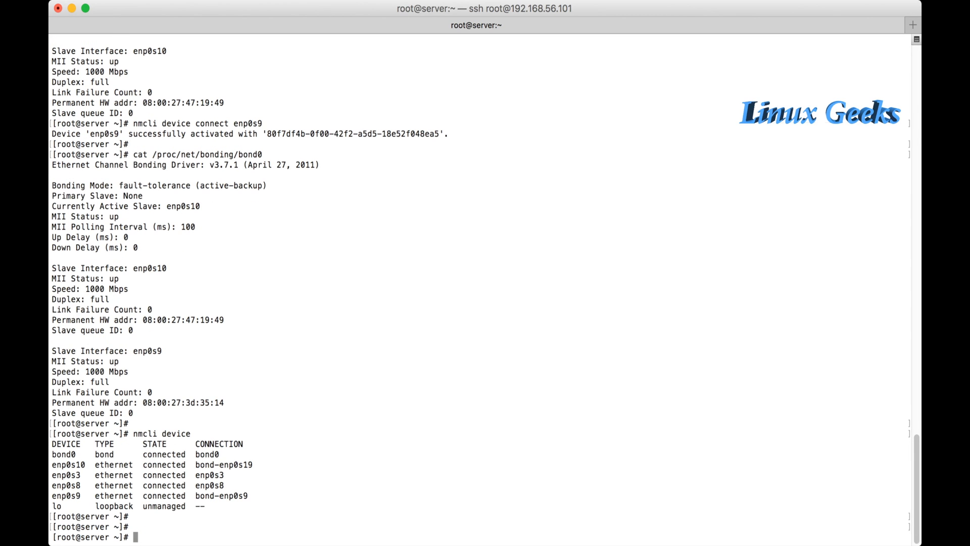